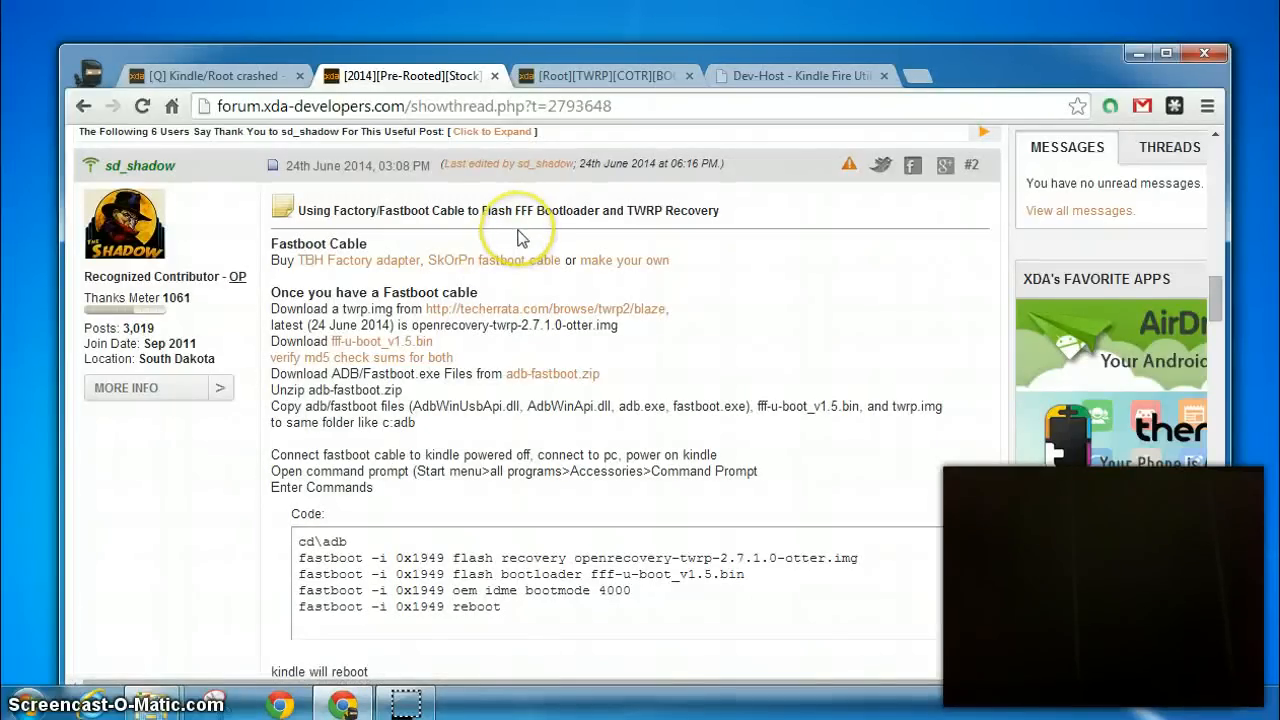
mouse_move(553, 229)
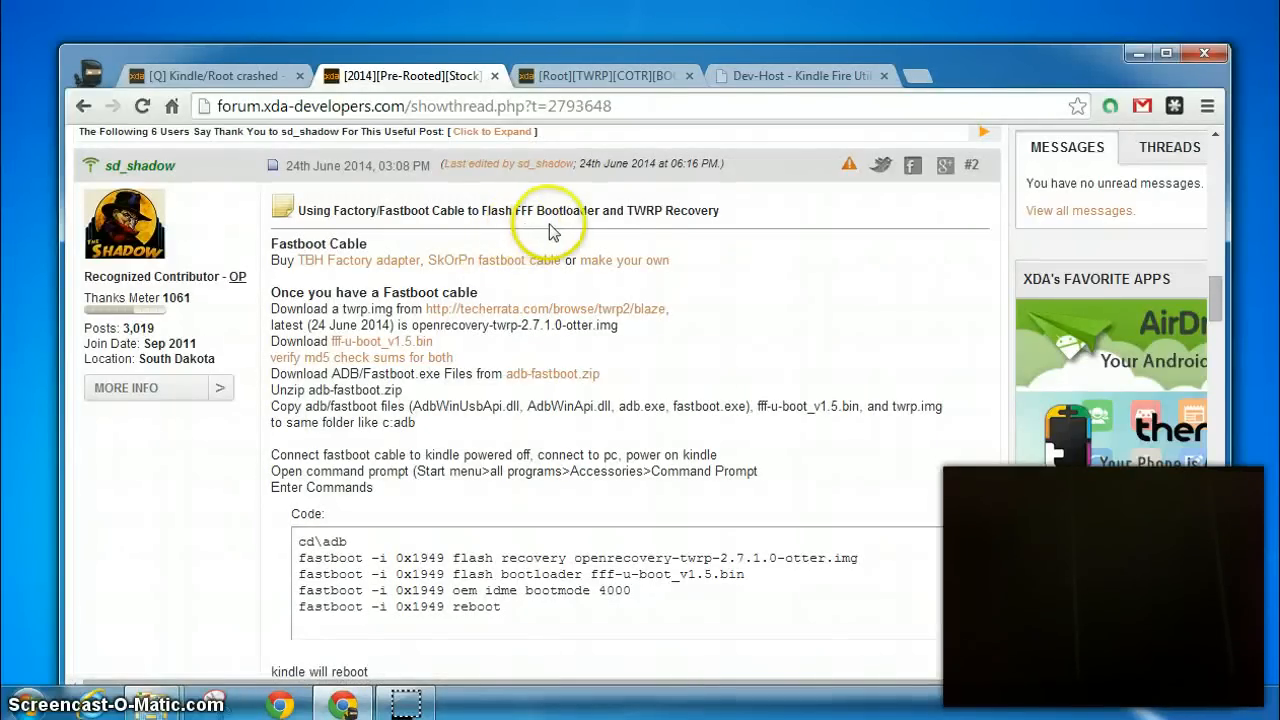
mouse_move(378, 228)
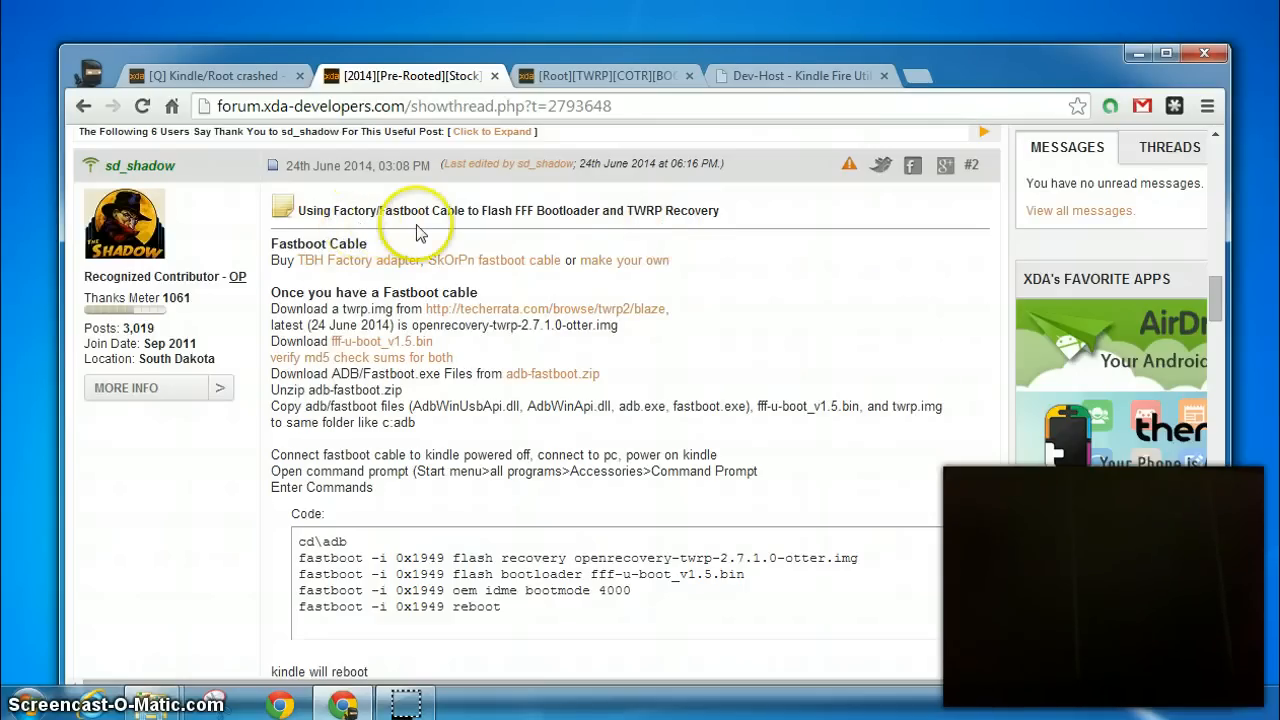
mouse_move(407, 231)
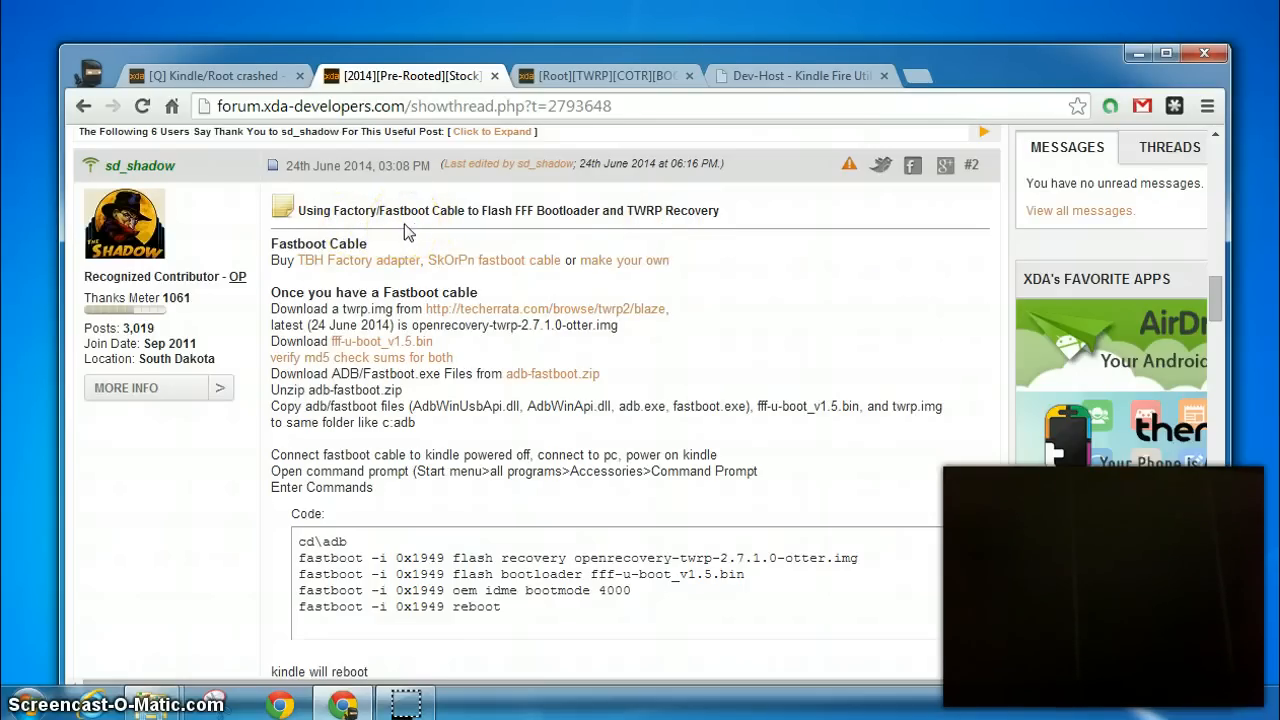
mouse_move(450, 237)
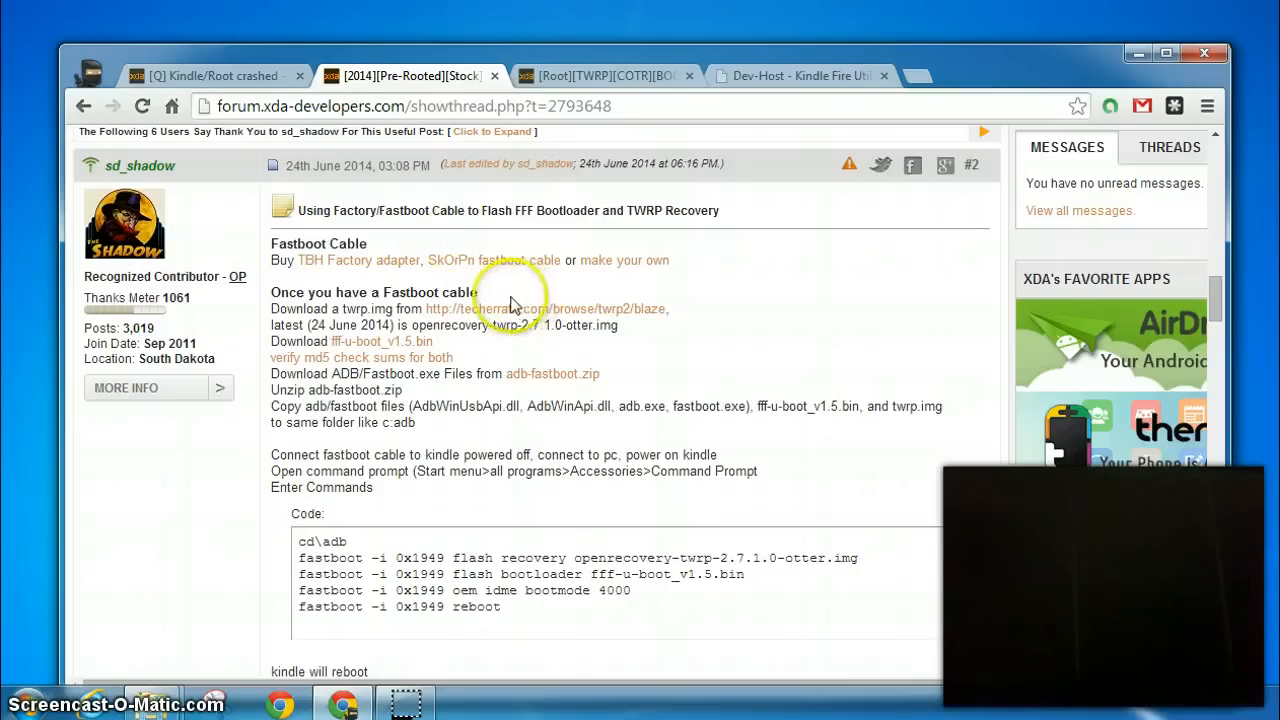
mouse_move(585, 330)
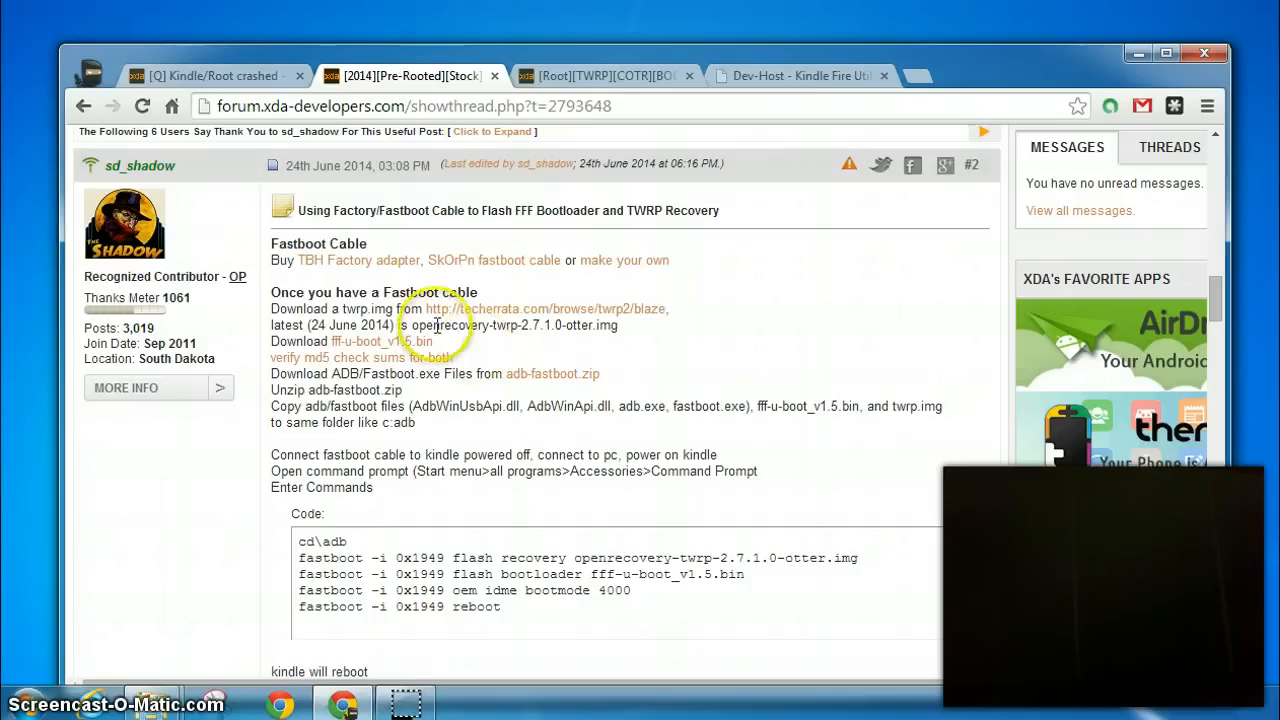
mouse_move(545, 353)
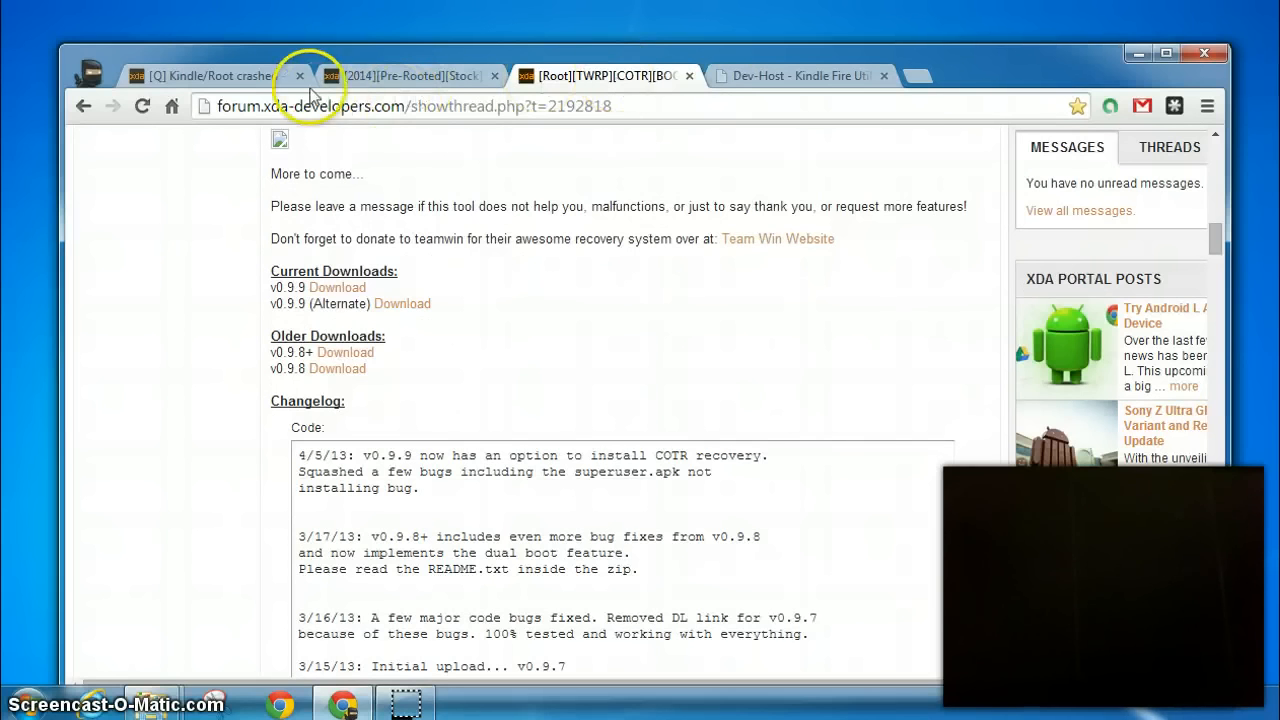
mouse_move(1215, 238)
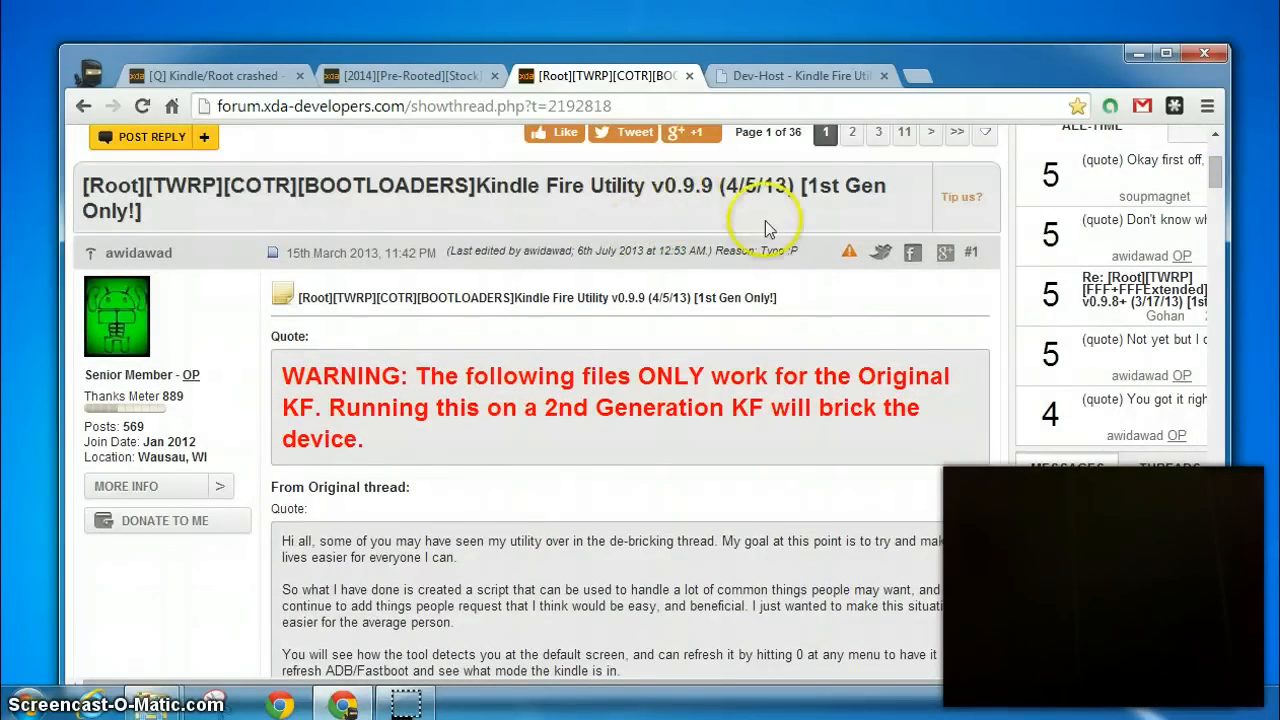
Step: Scroll the Kindle Fire Utility thread down to its Downloads section
scroll("down", 3)
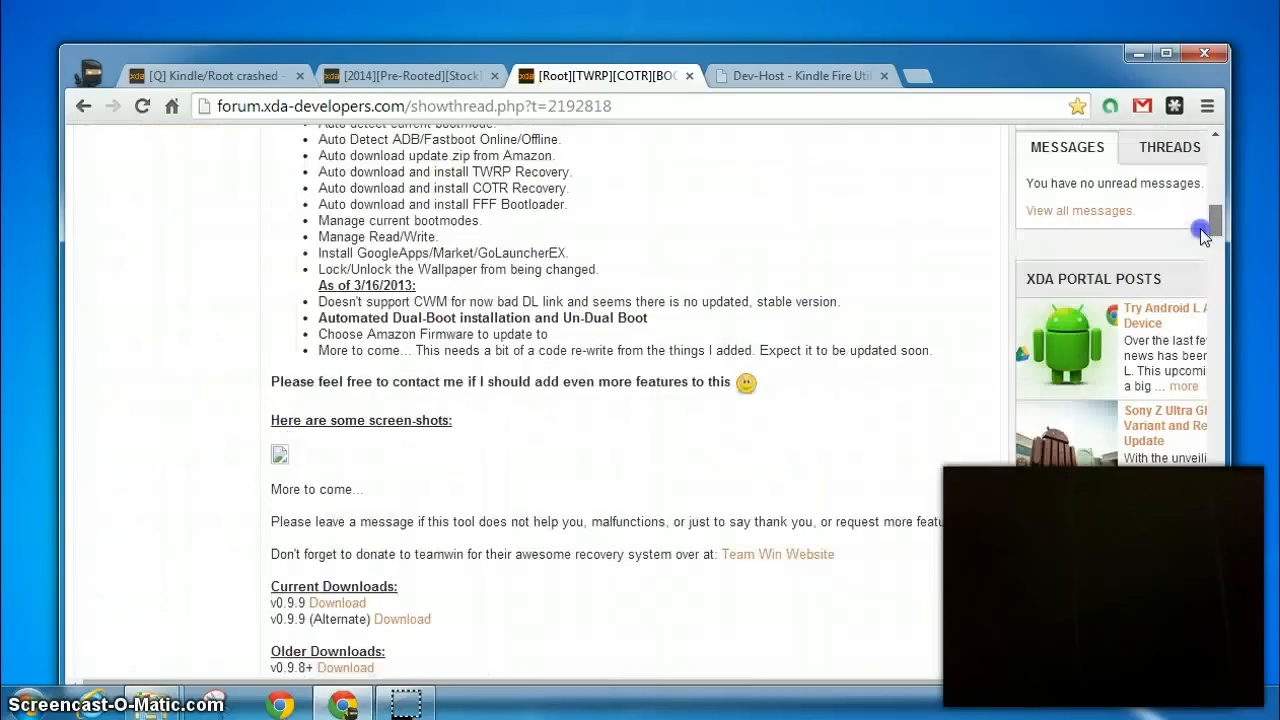
scroll("down", 3)
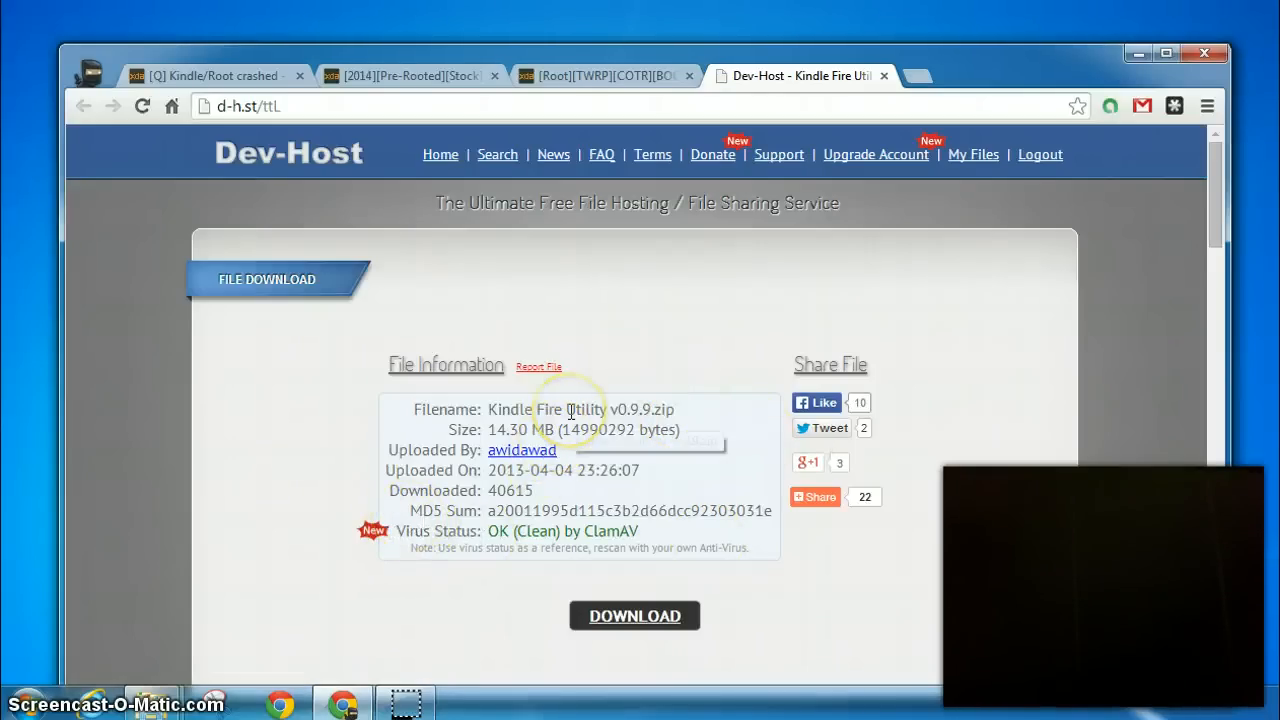
mouse_move(703, 453)
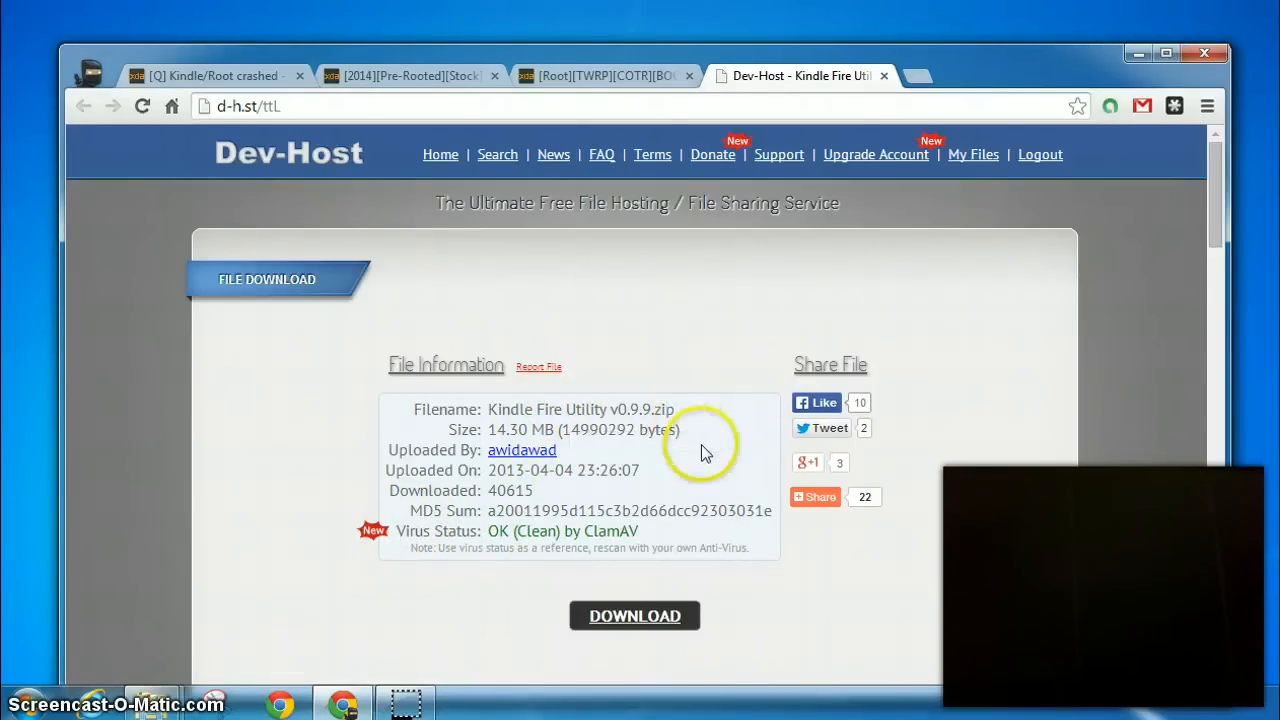
mouse_move(426, 511)
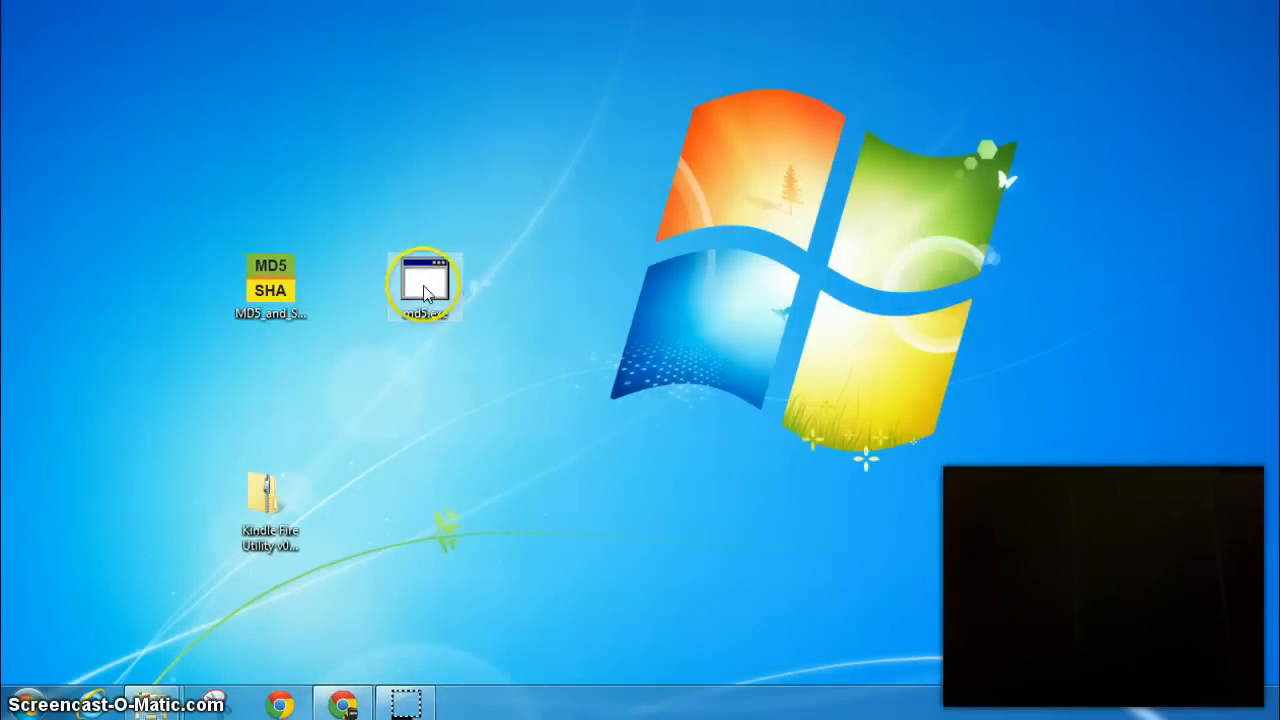
Step: Check the Kindle Fire Utility v0.9.9 zip in md5.exe, confirm 'The Codes Match!', then exit
double_click(427, 275)
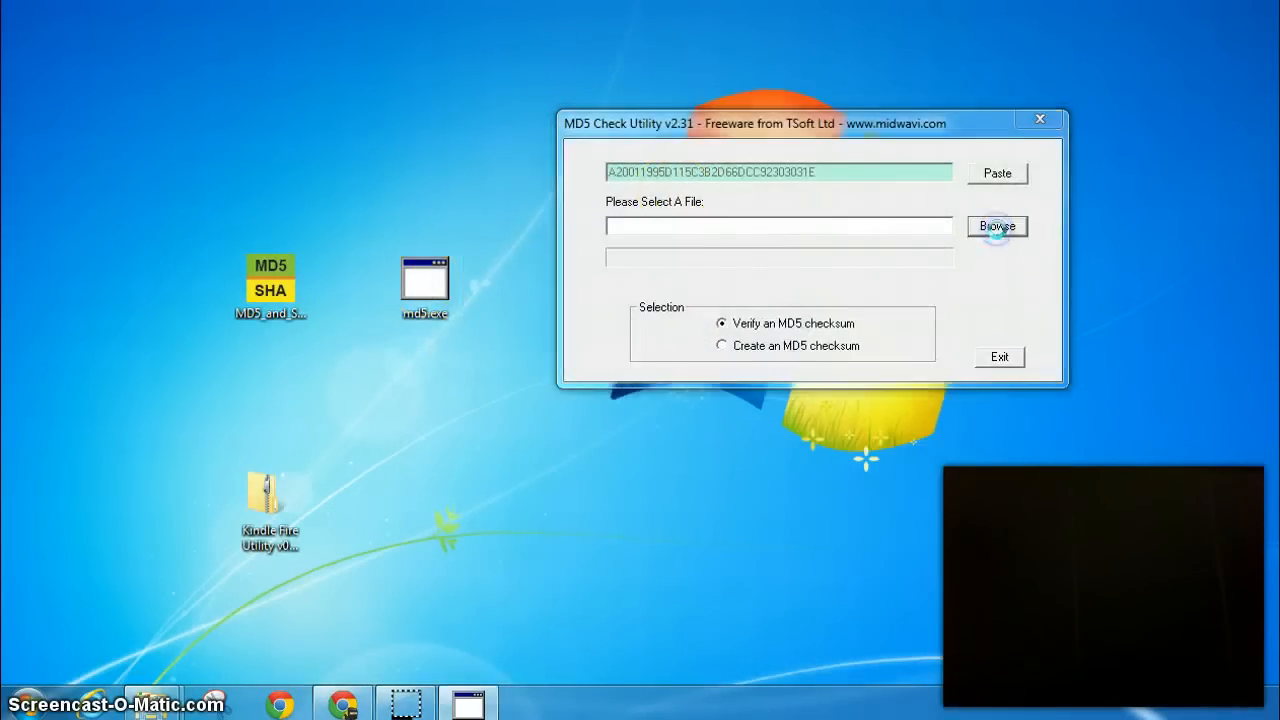
left_click(997, 226)
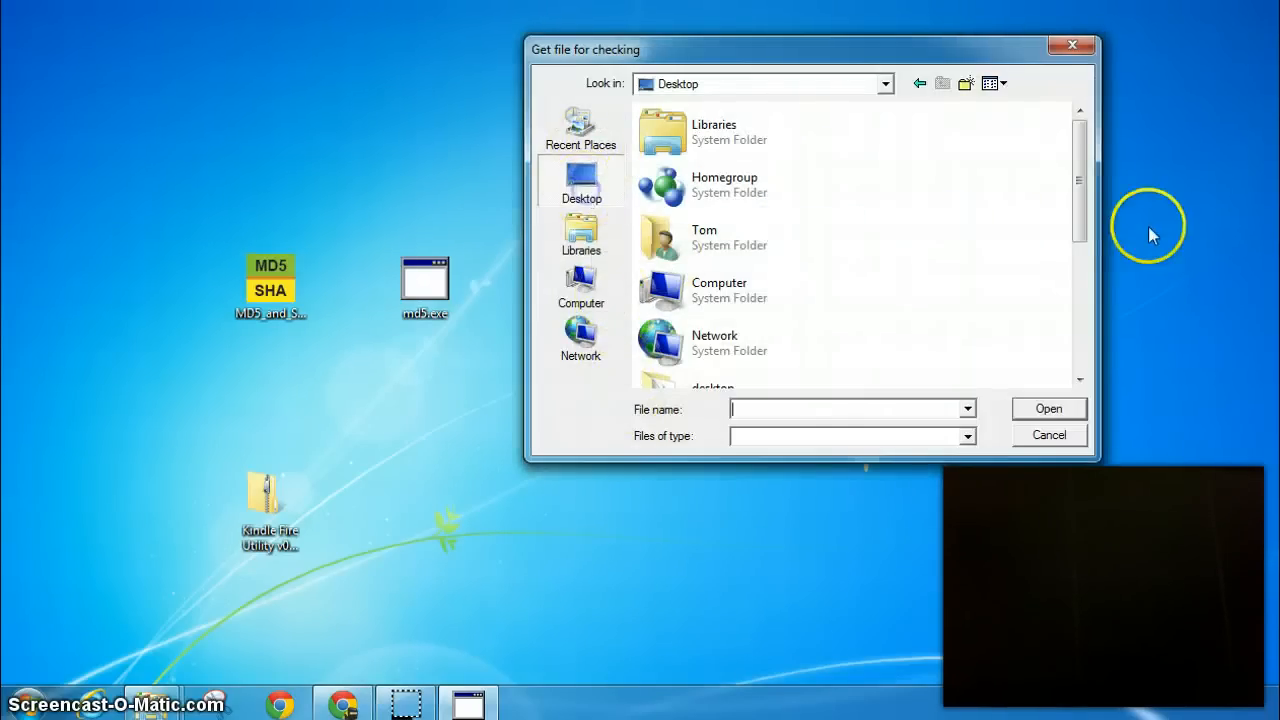
scroll("down", 3)
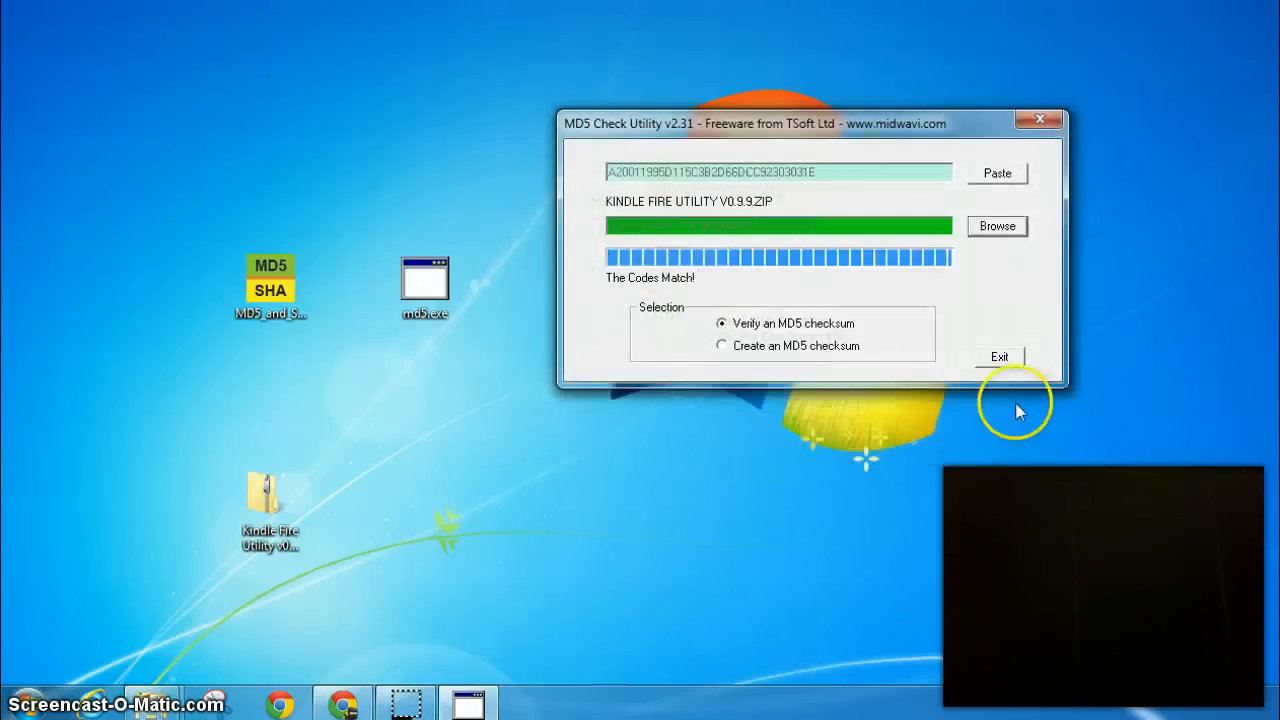
mouse_move(1025, 361)
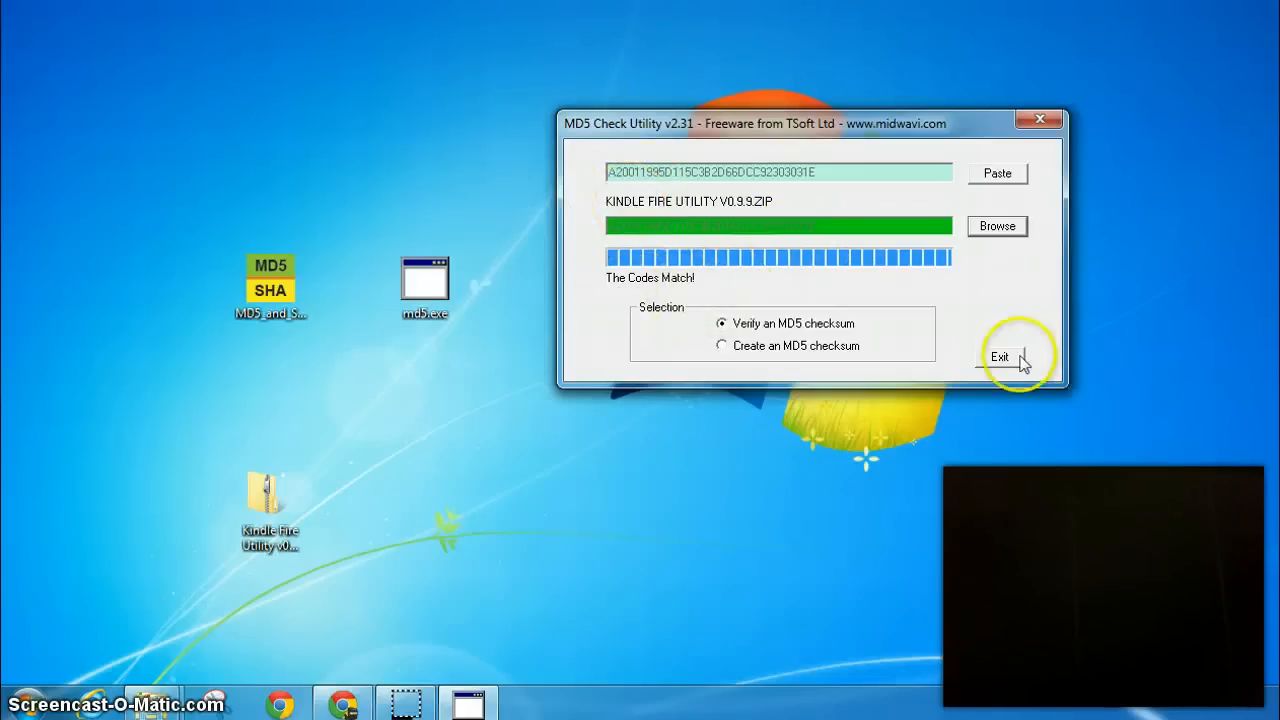
left_click(999, 357)
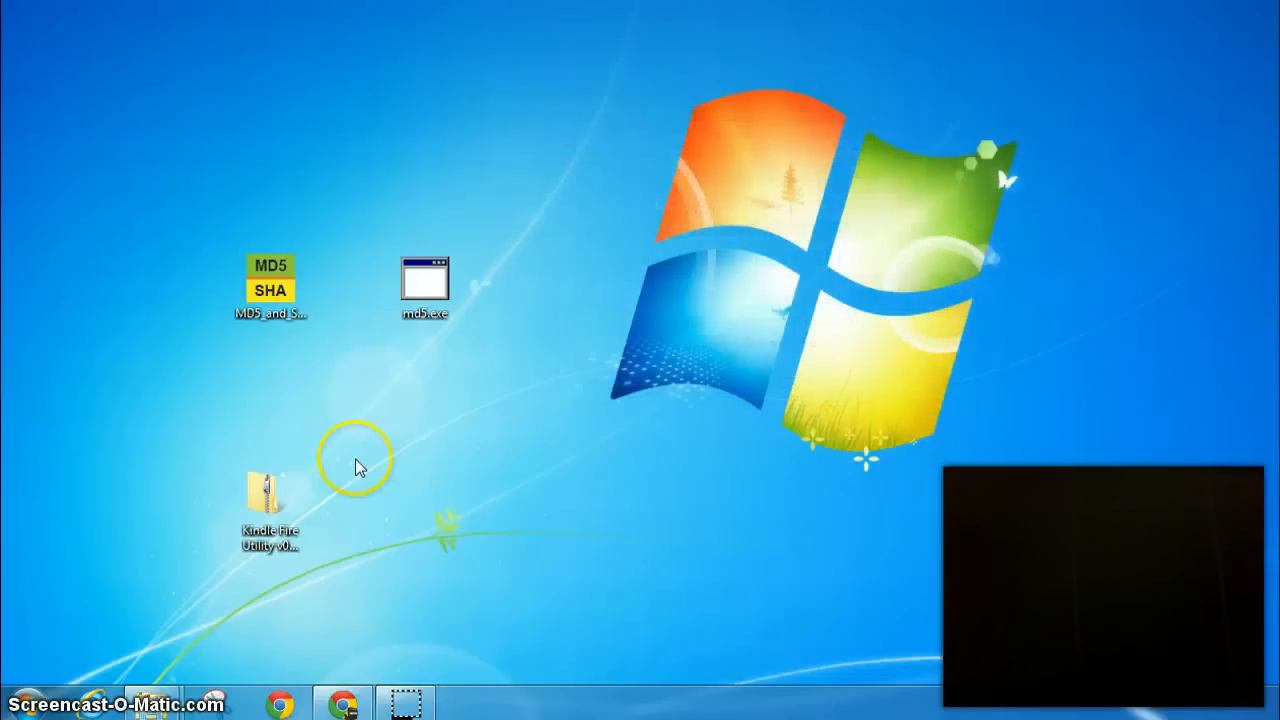
mouse_move(400, 520)
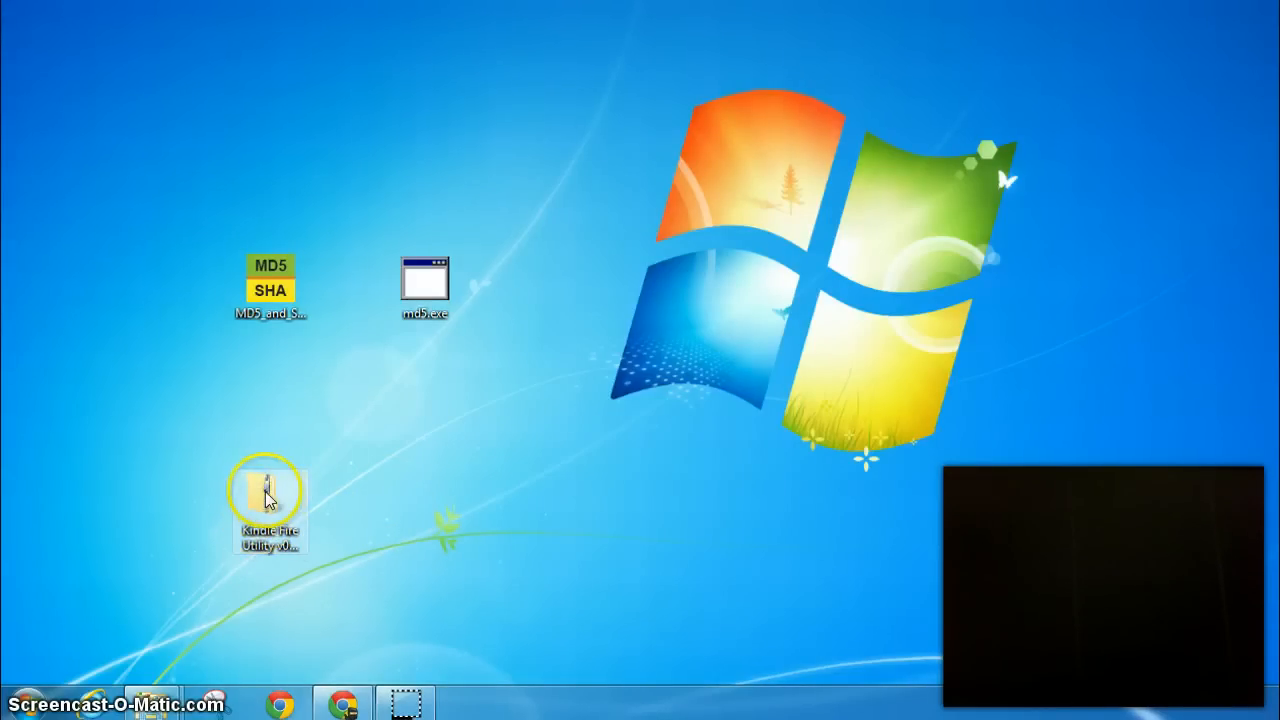
Step: Extract the Kindle Fire Utility zip into its v0.9.9 folder and open tools
right_click(268, 495)
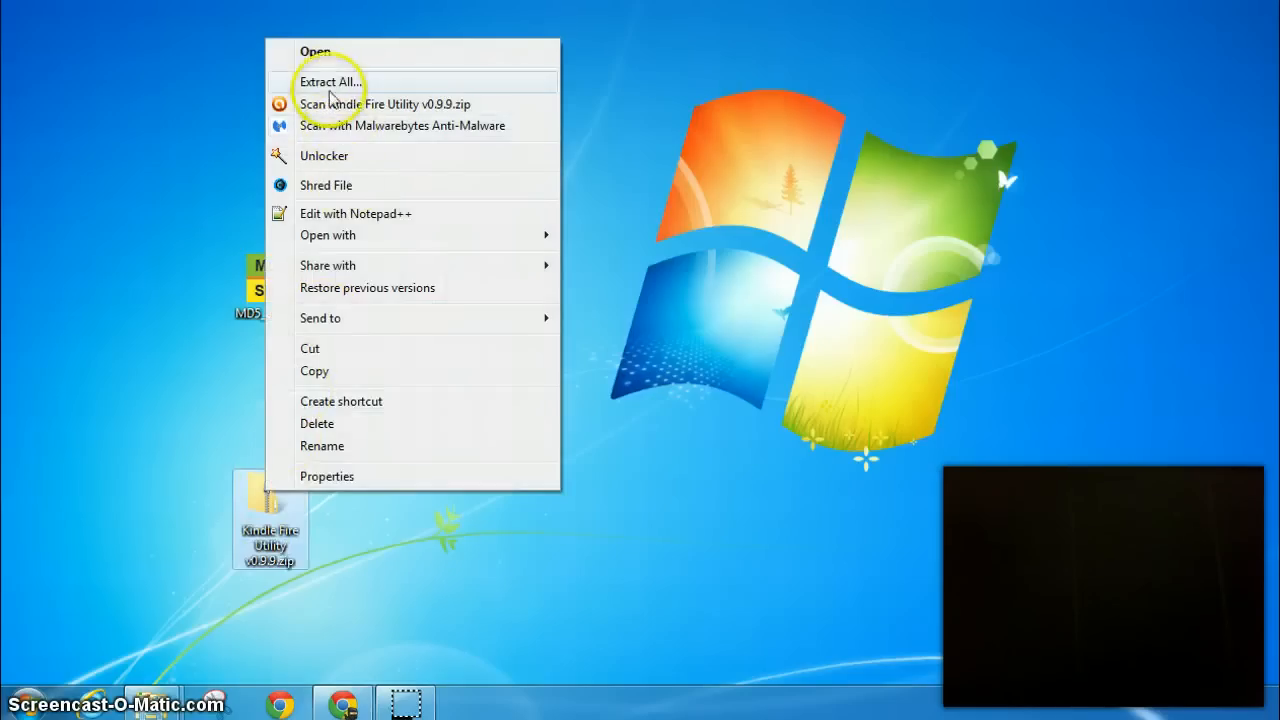
left_click(330, 82)
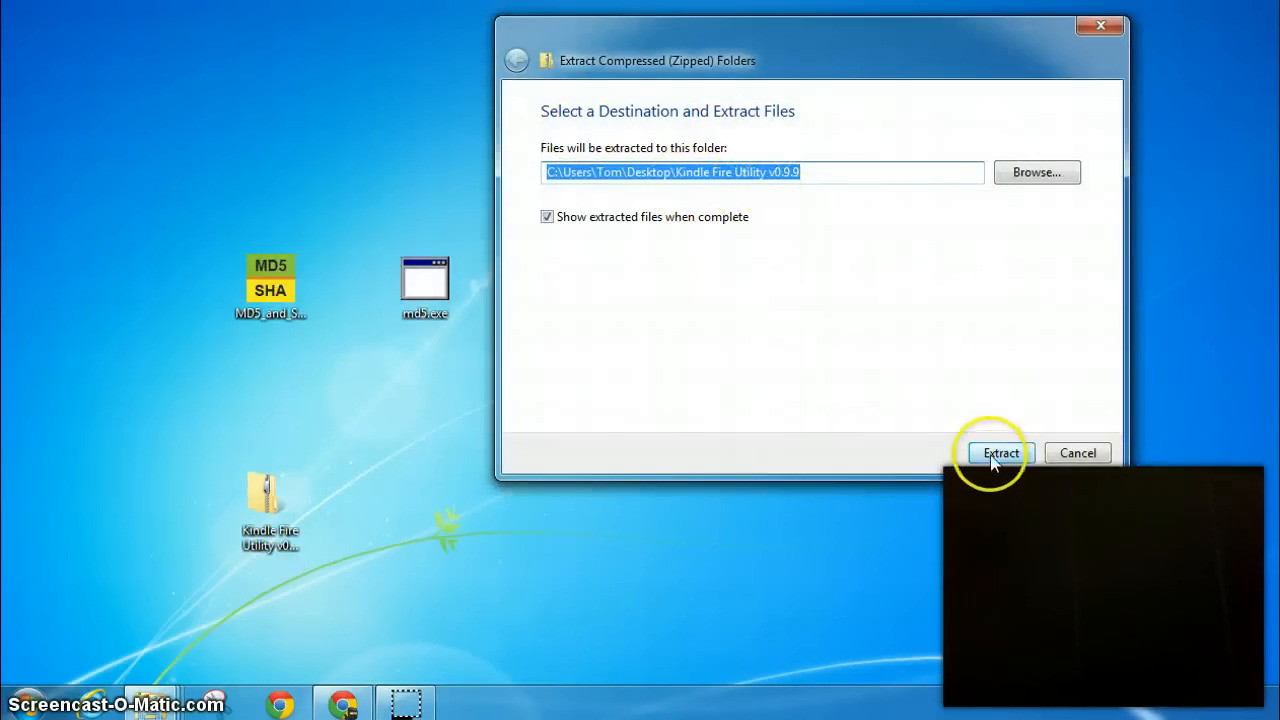
left_click(1001, 453)
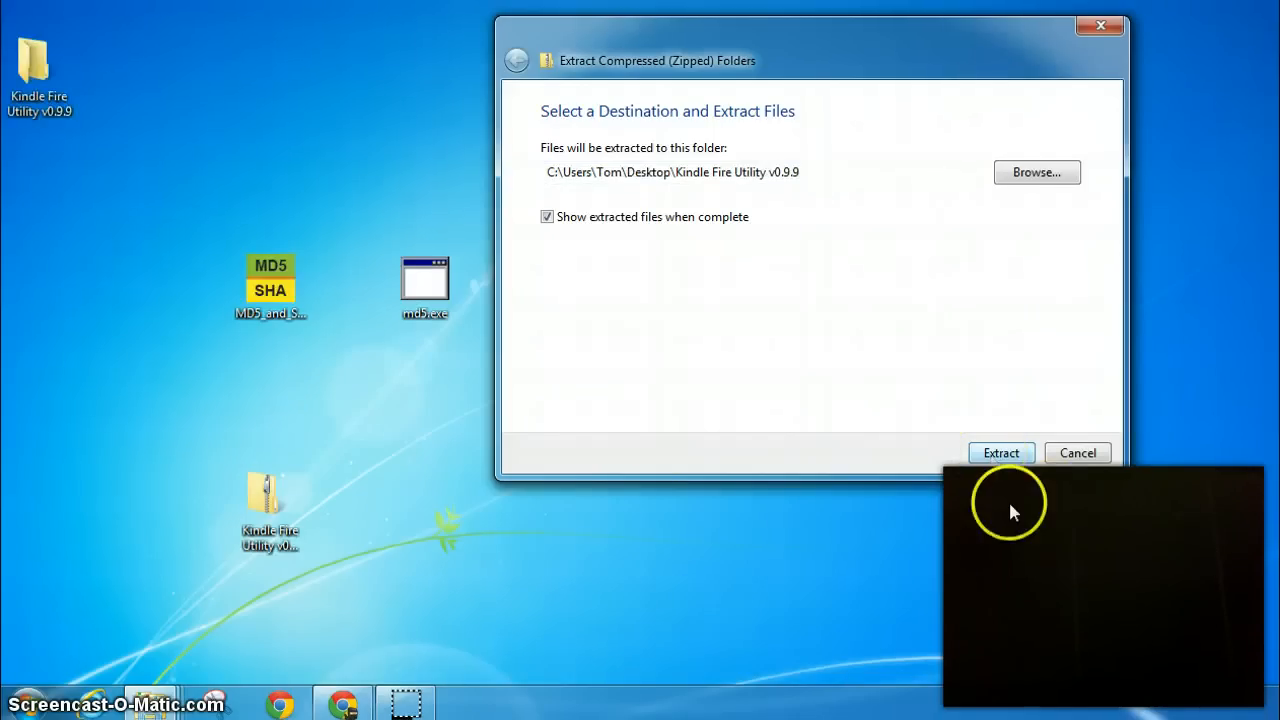
left_click(1001, 452)
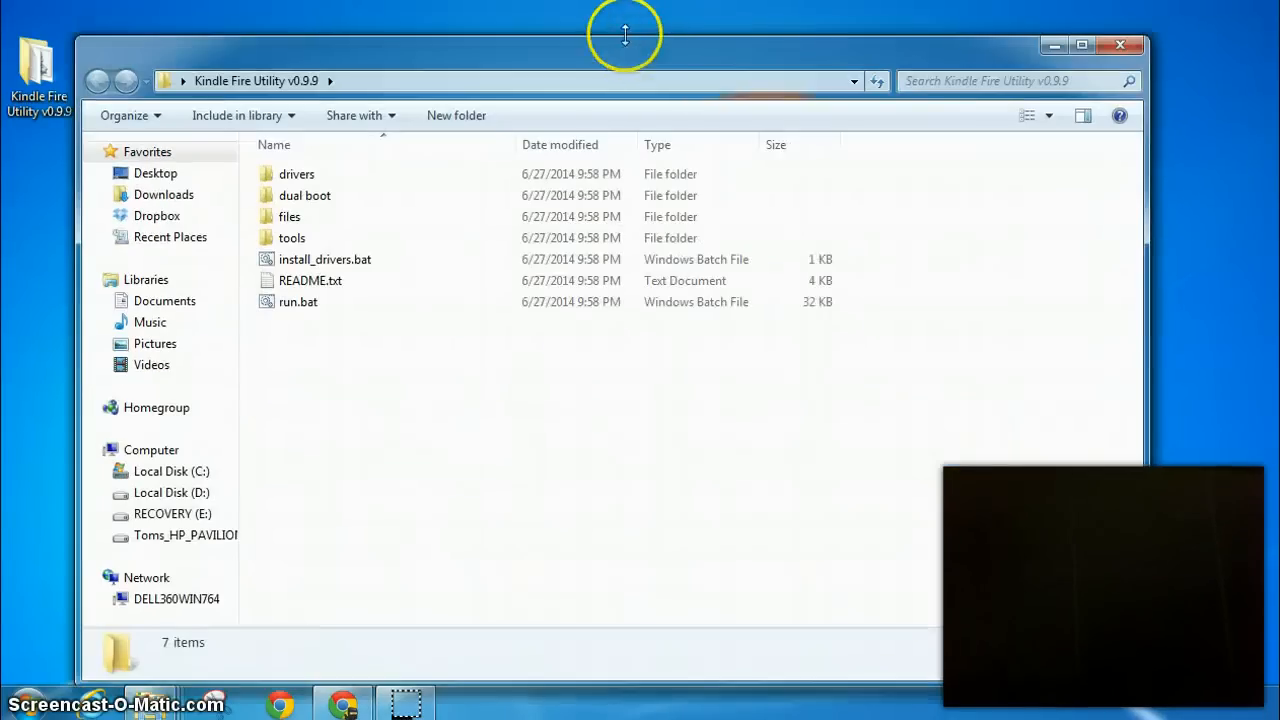
mouse_move(325, 259)
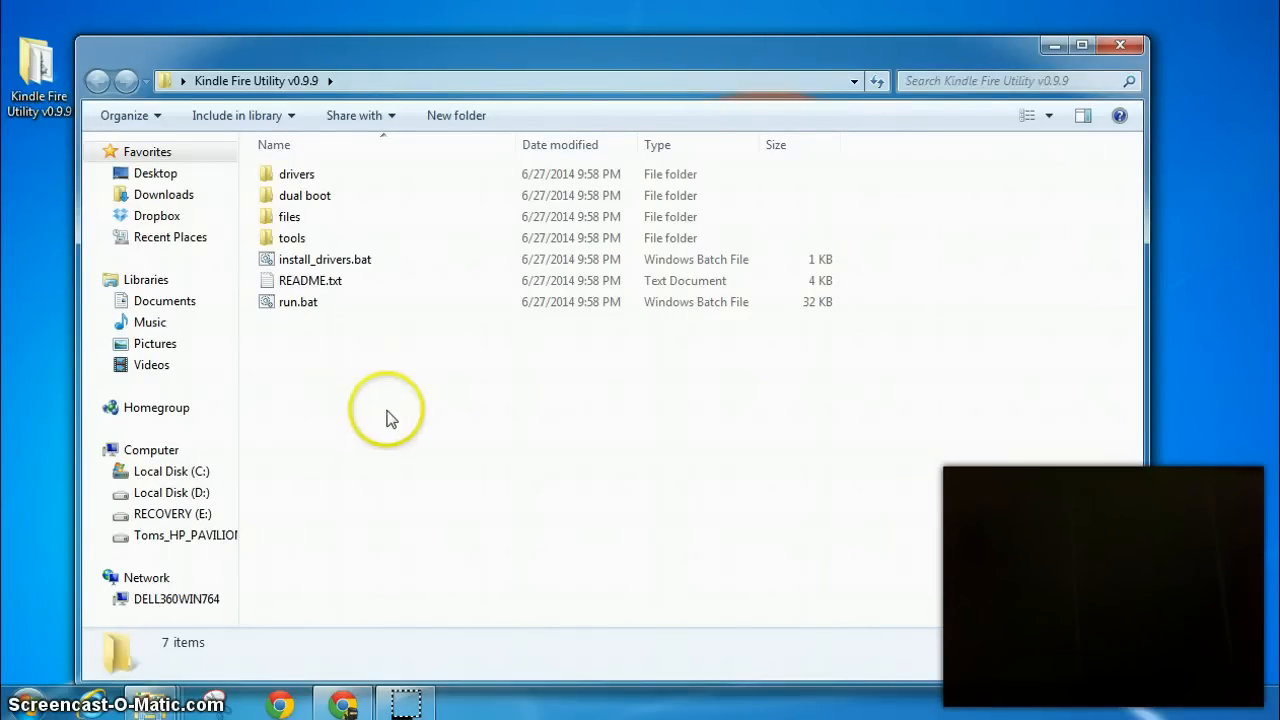
mouse_move(386, 367)
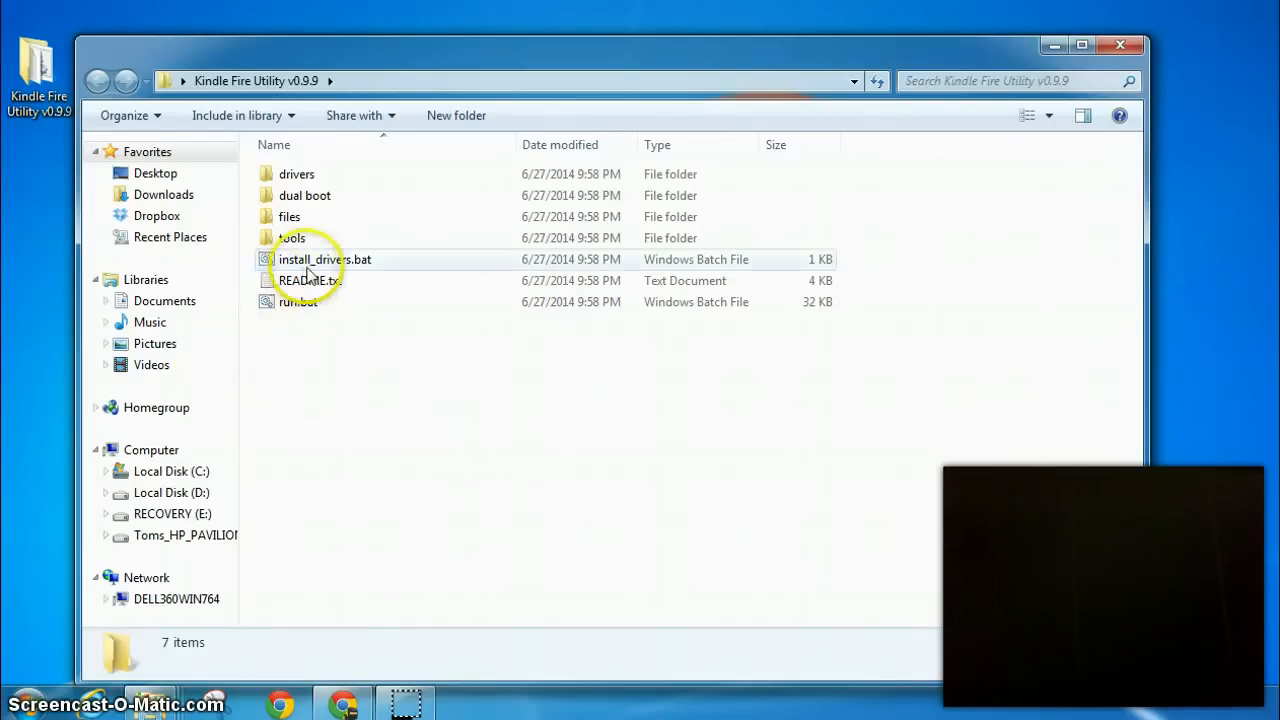
mouse_move(350, 270)
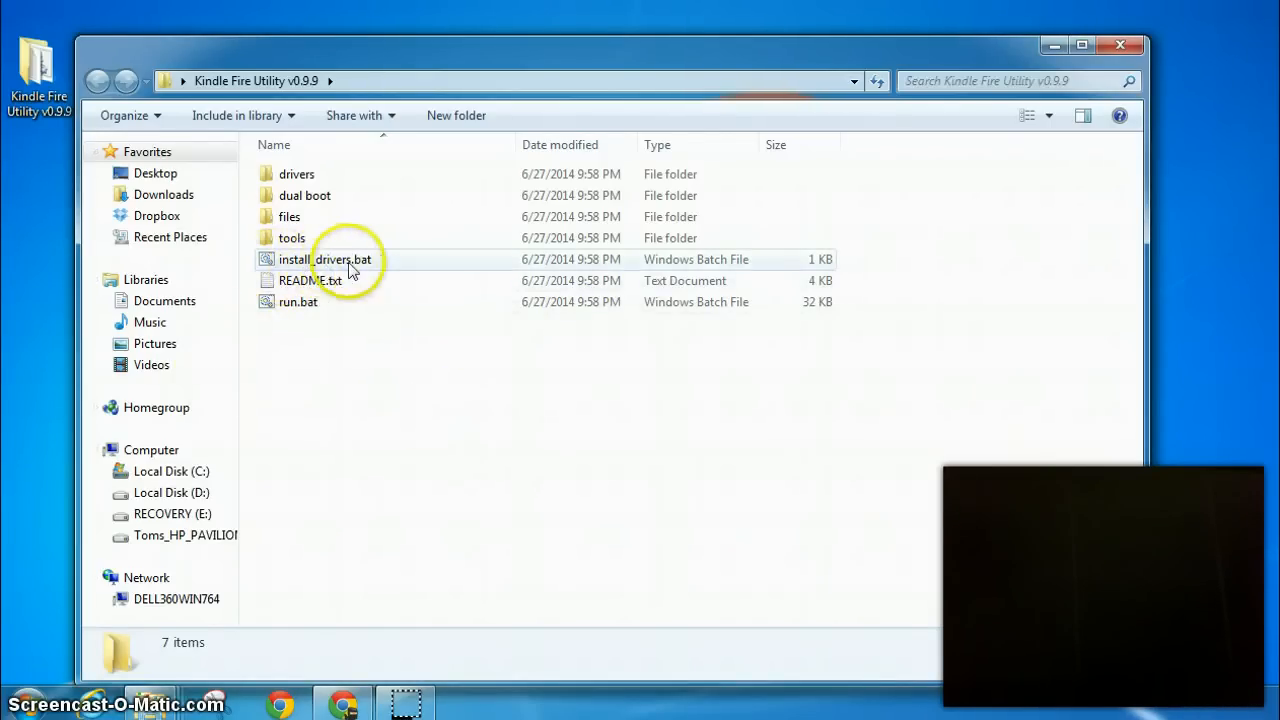
mouse_move(320, 268)
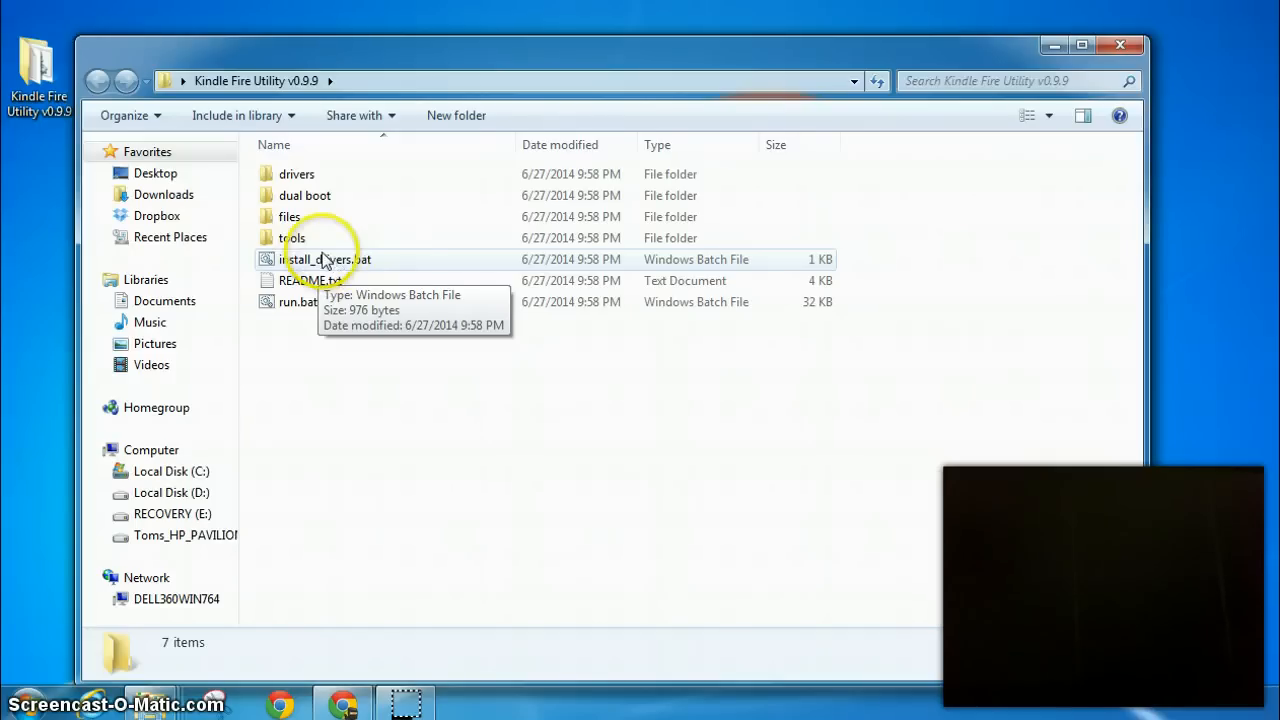
mouse_move(291, 238)
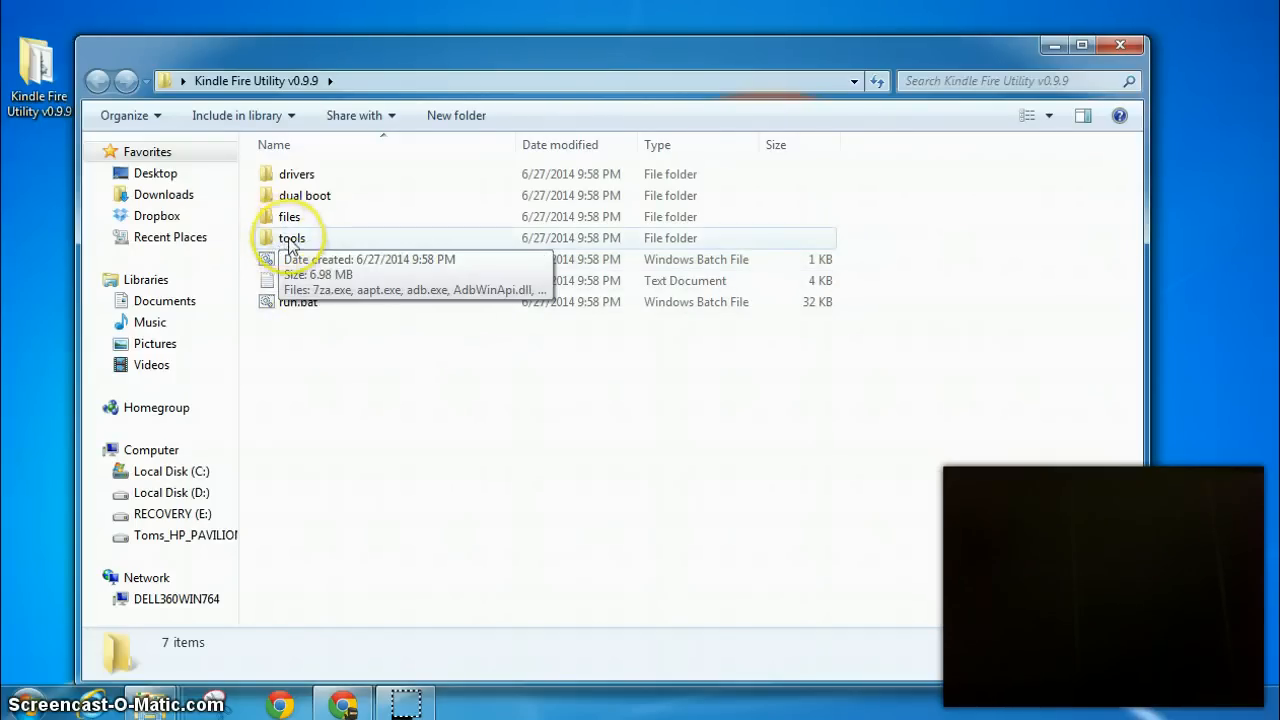
double_click(291, 238)
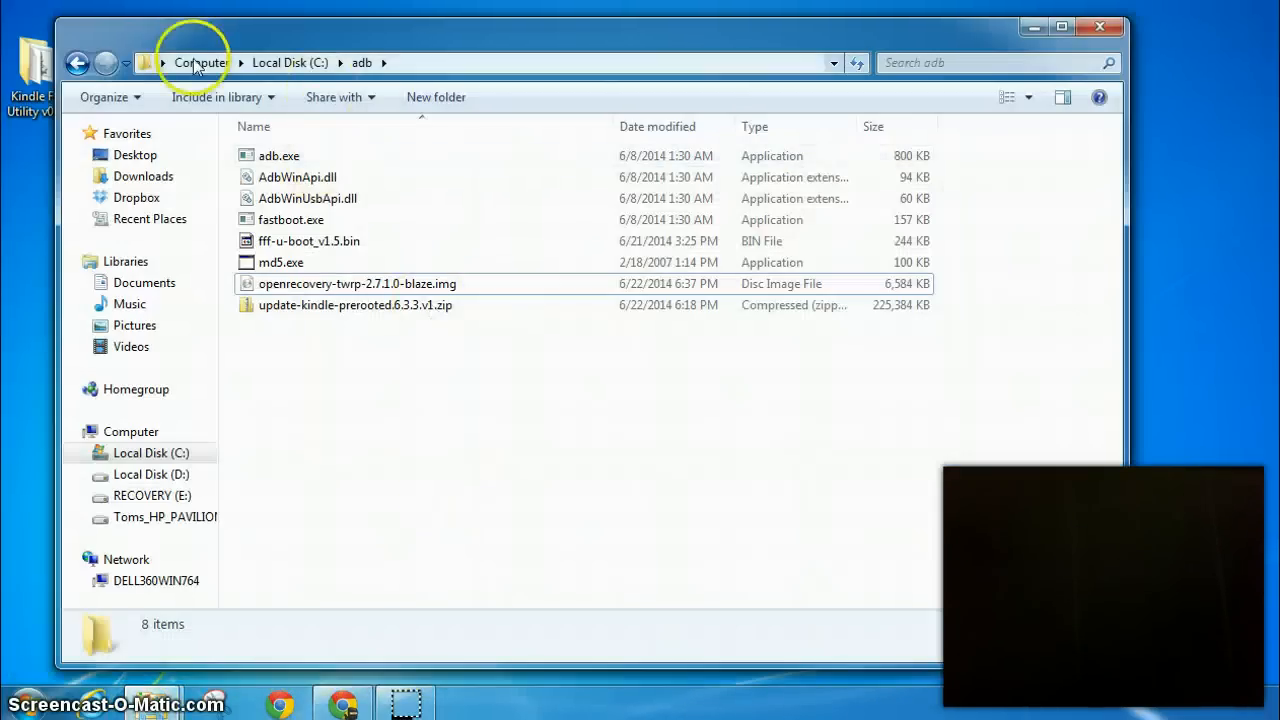
mouse_move(361, 62)
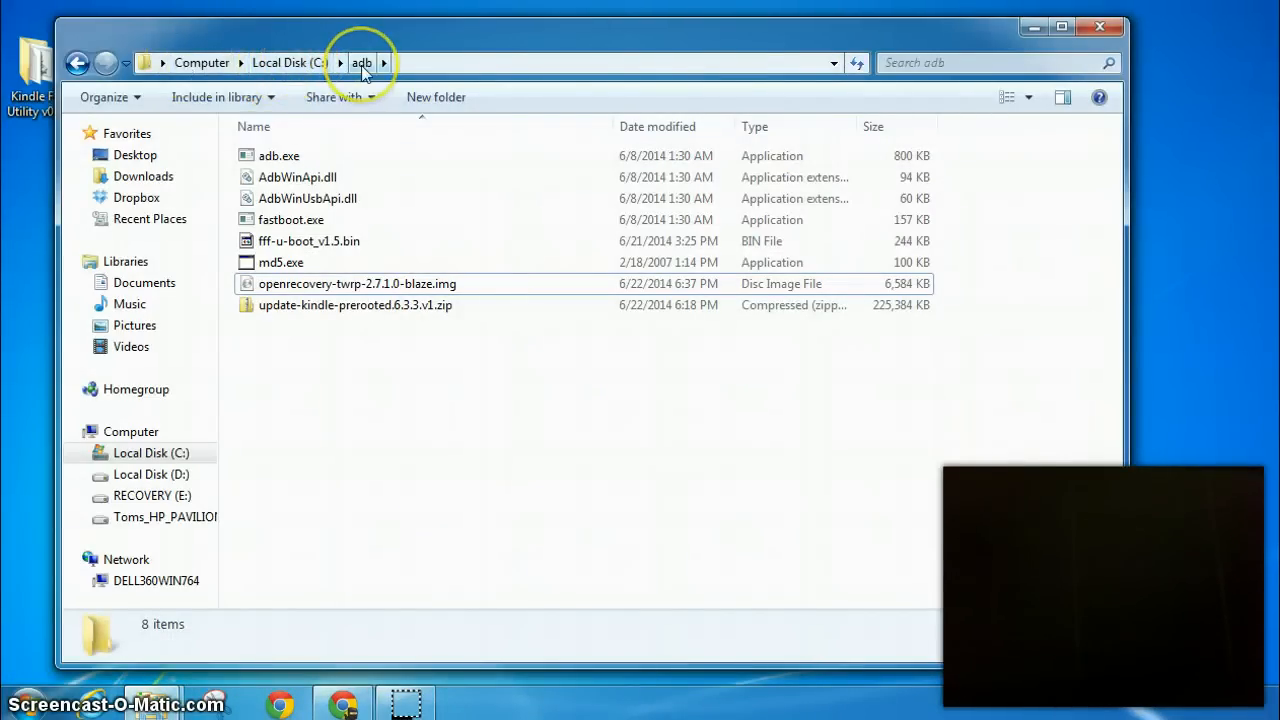
mouse_move(333, 78)
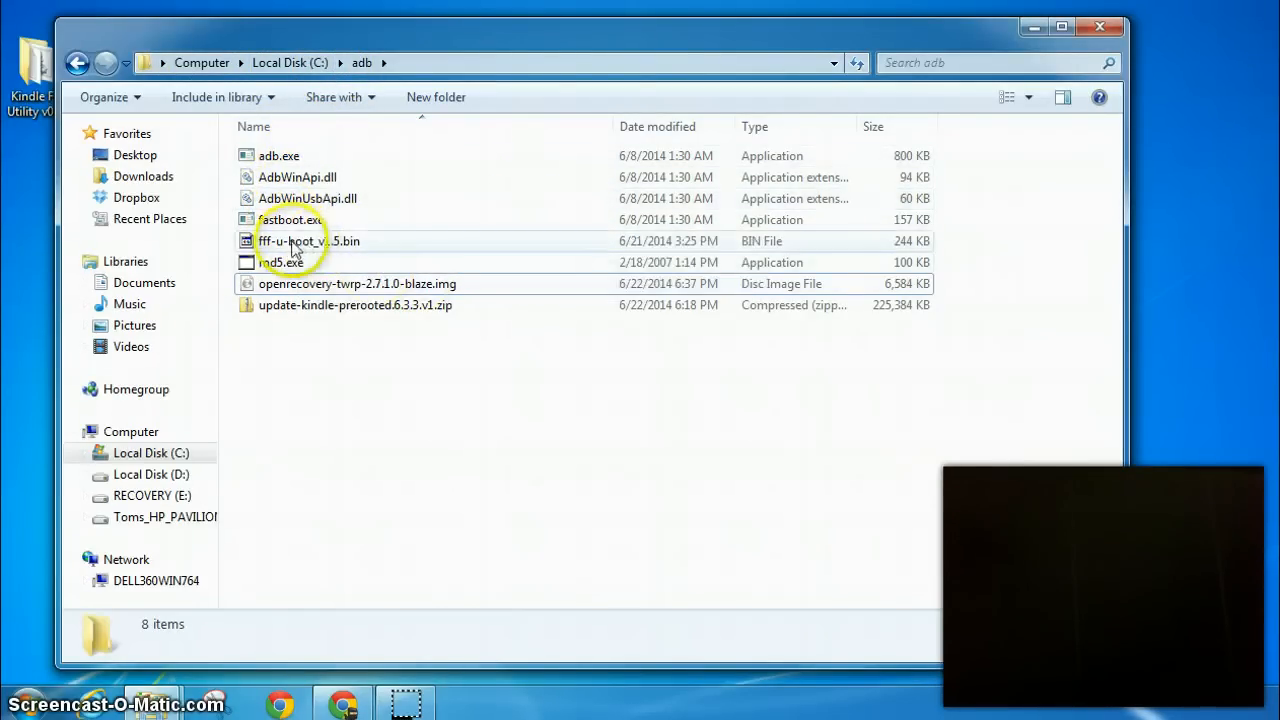
mouse_move(315, 250)
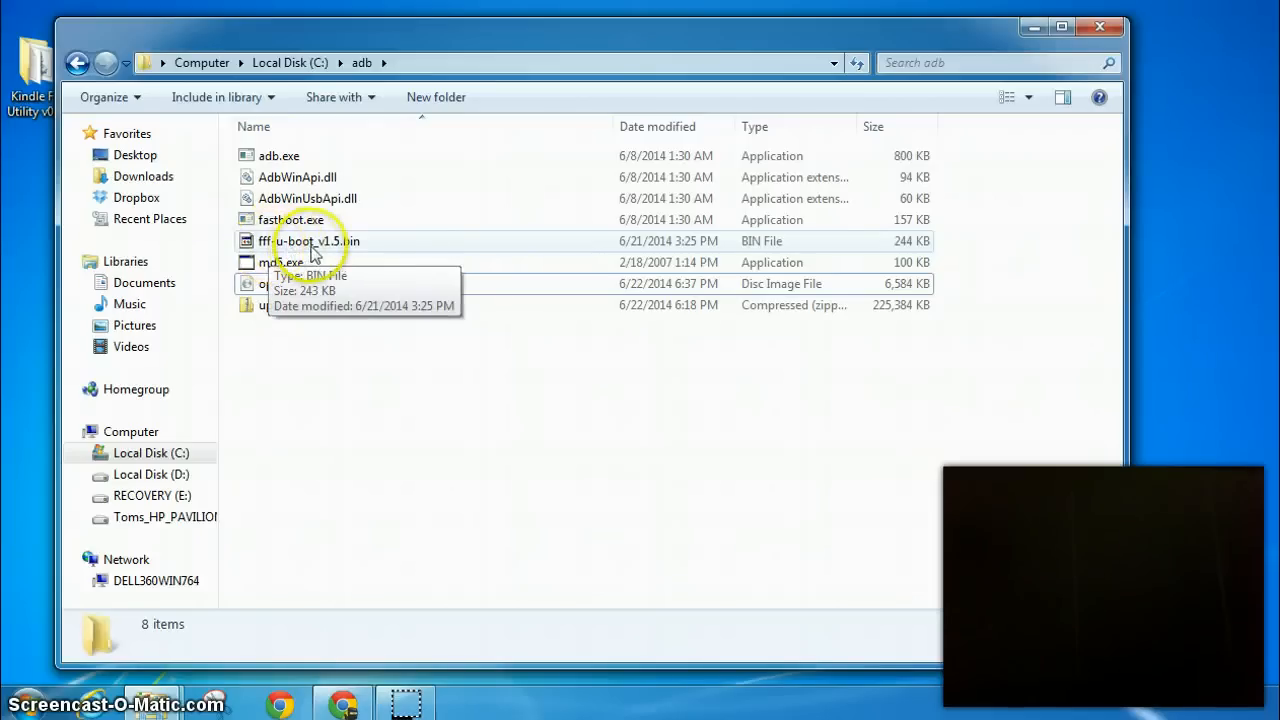
mouse_move(287, 297)
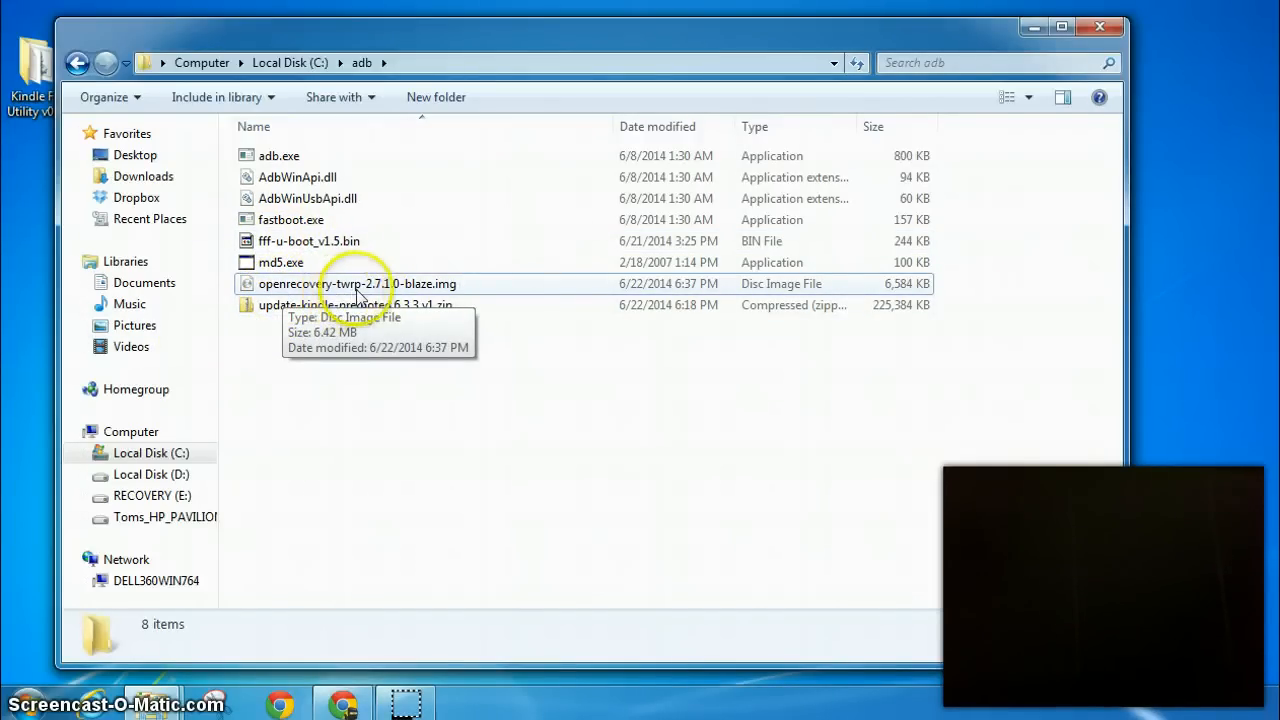
mouse_move(373, 293)
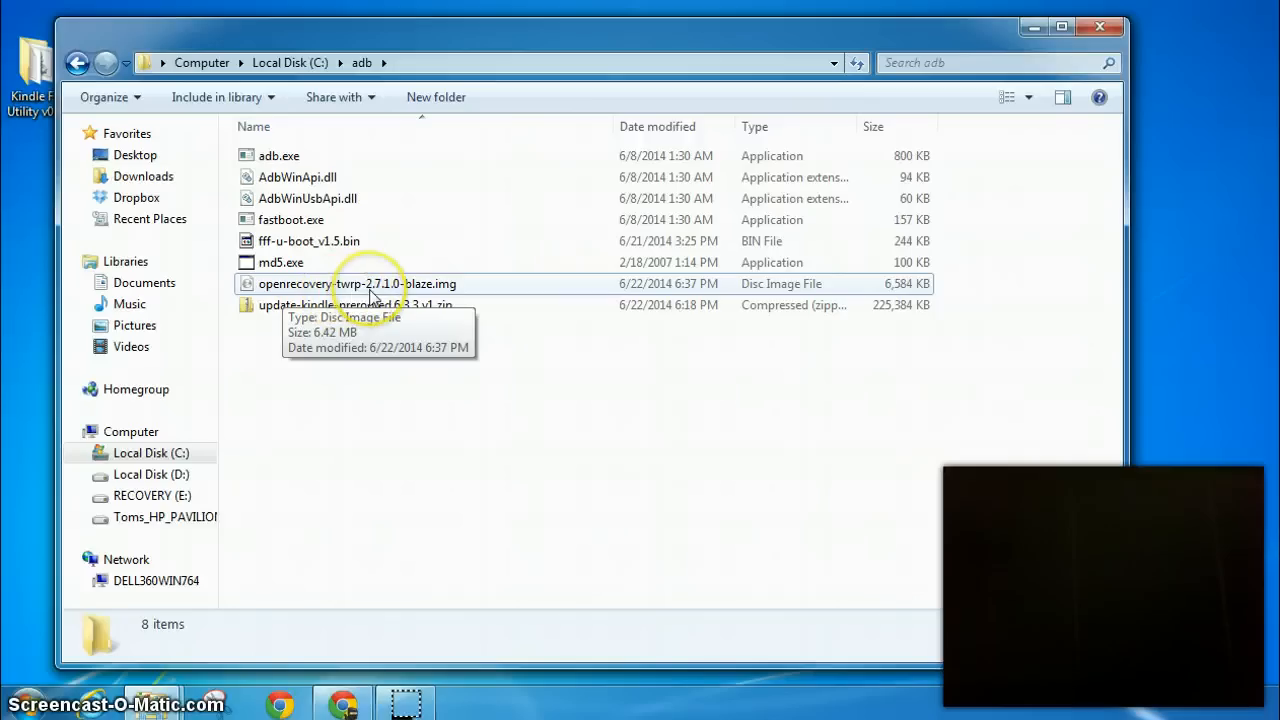
mouse_move(393, 290)
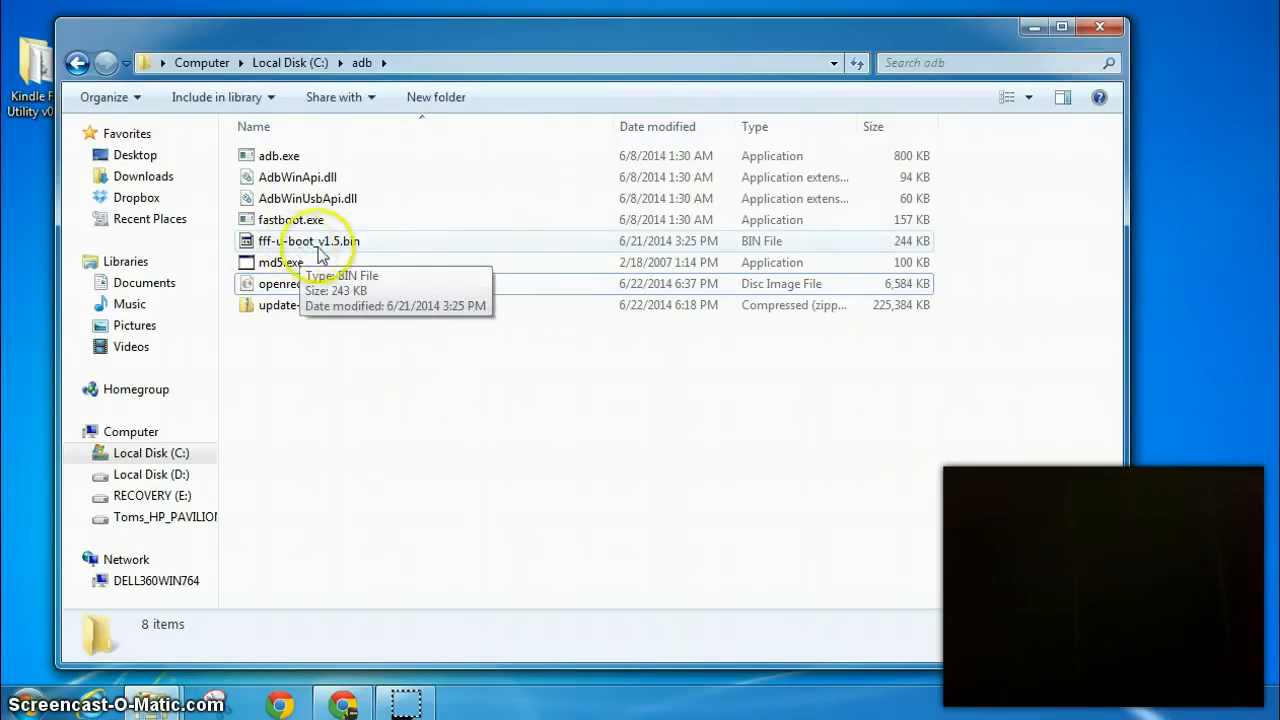
mouse_move(285, 330)
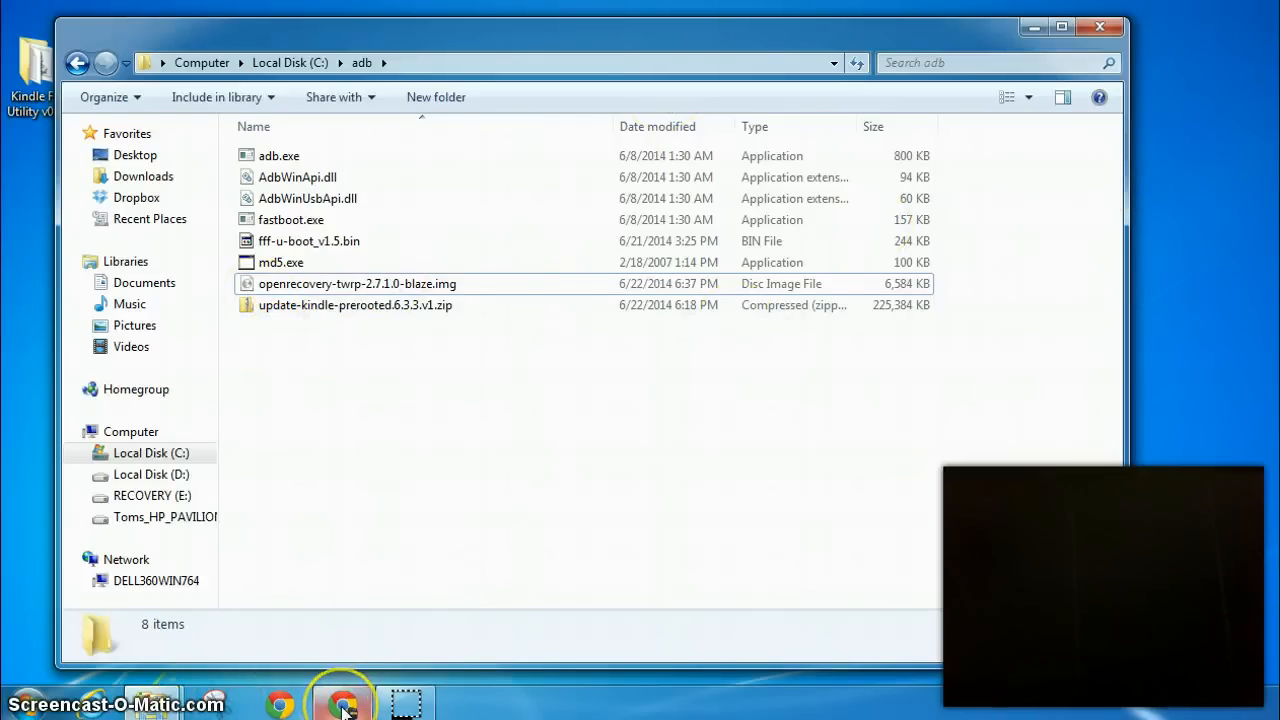
mouse_move(340, 705)
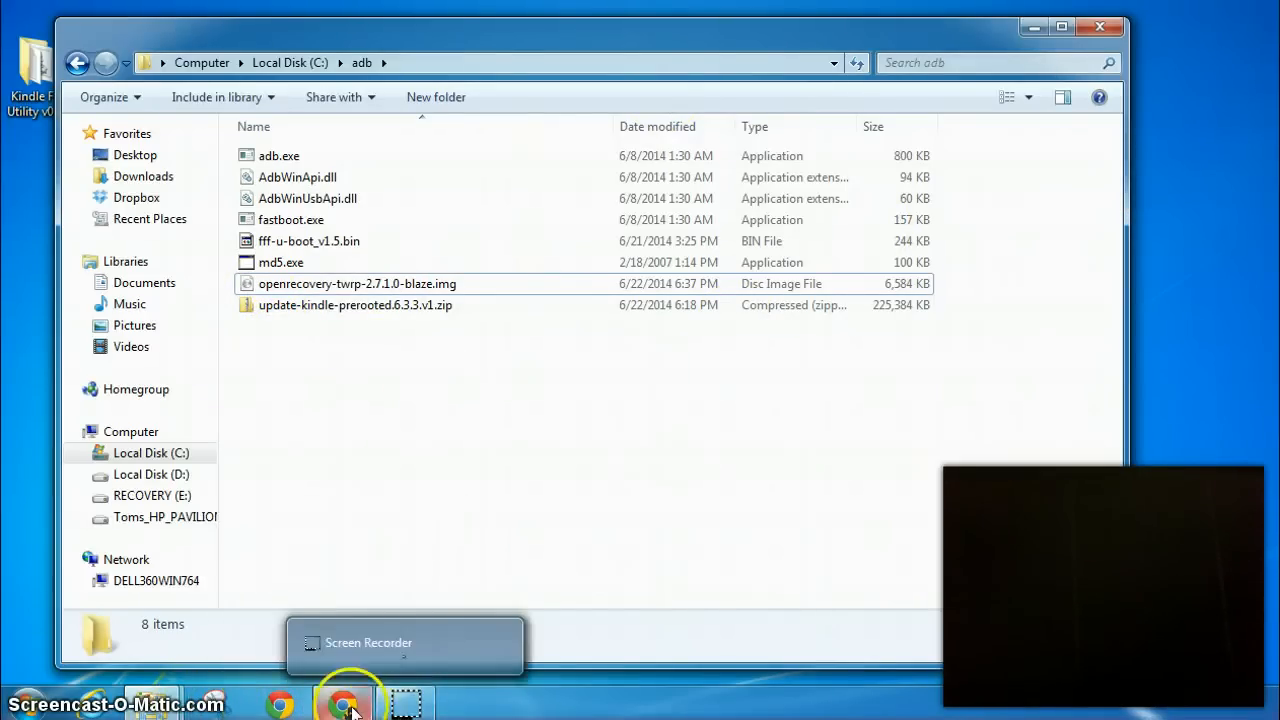
Step: Bring Chrome back to the XDA post with the TWRP and FFF fastboot commands
left_click(346, 700)
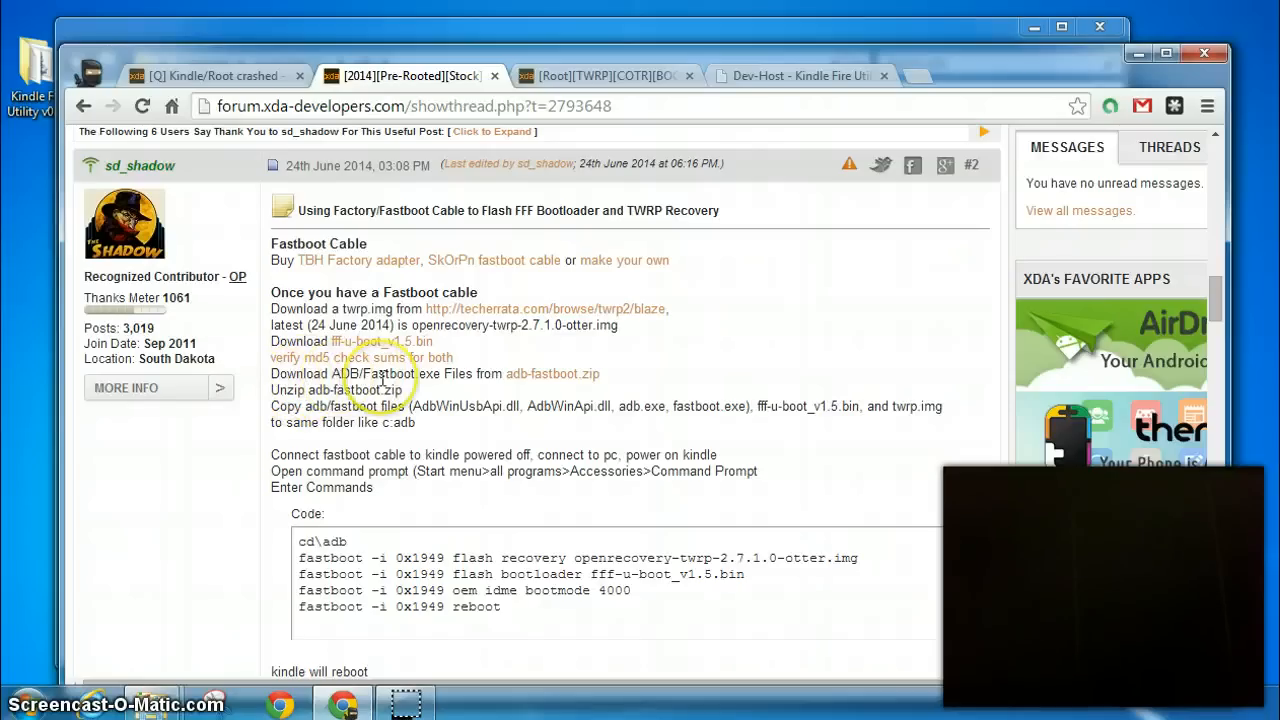
mouse_move(546, 388)
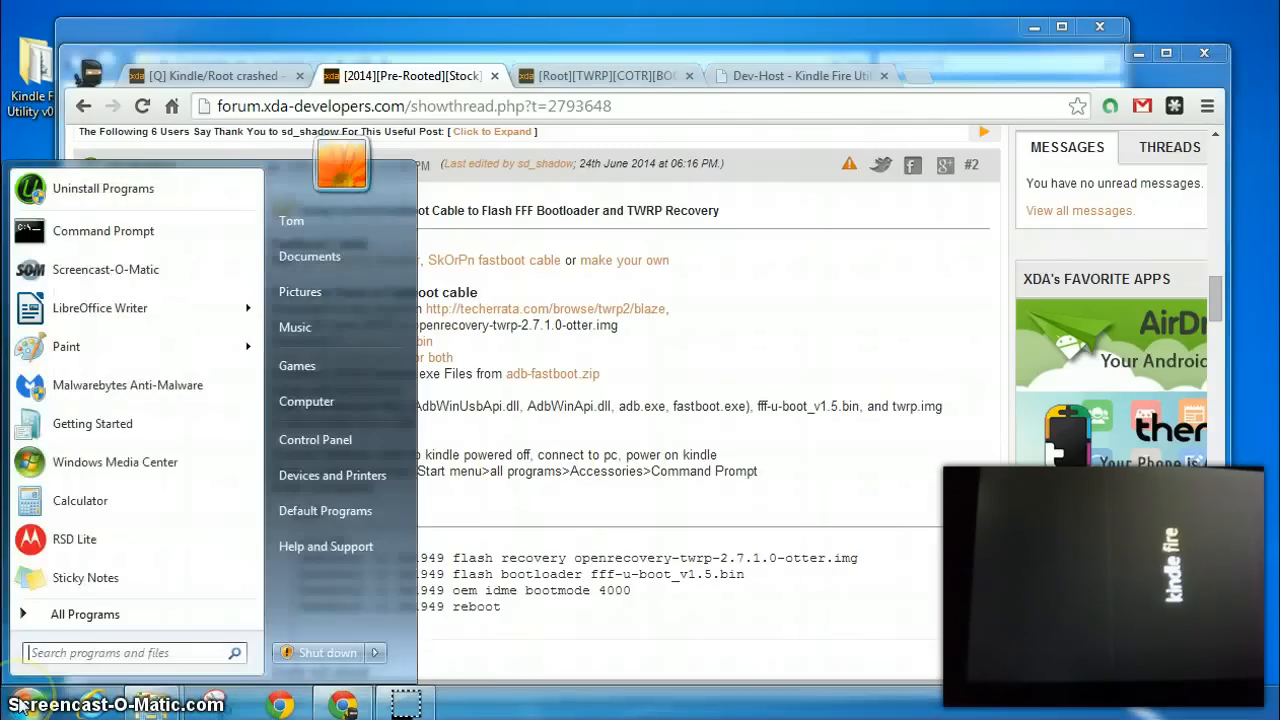
mouse_move(338, 465)
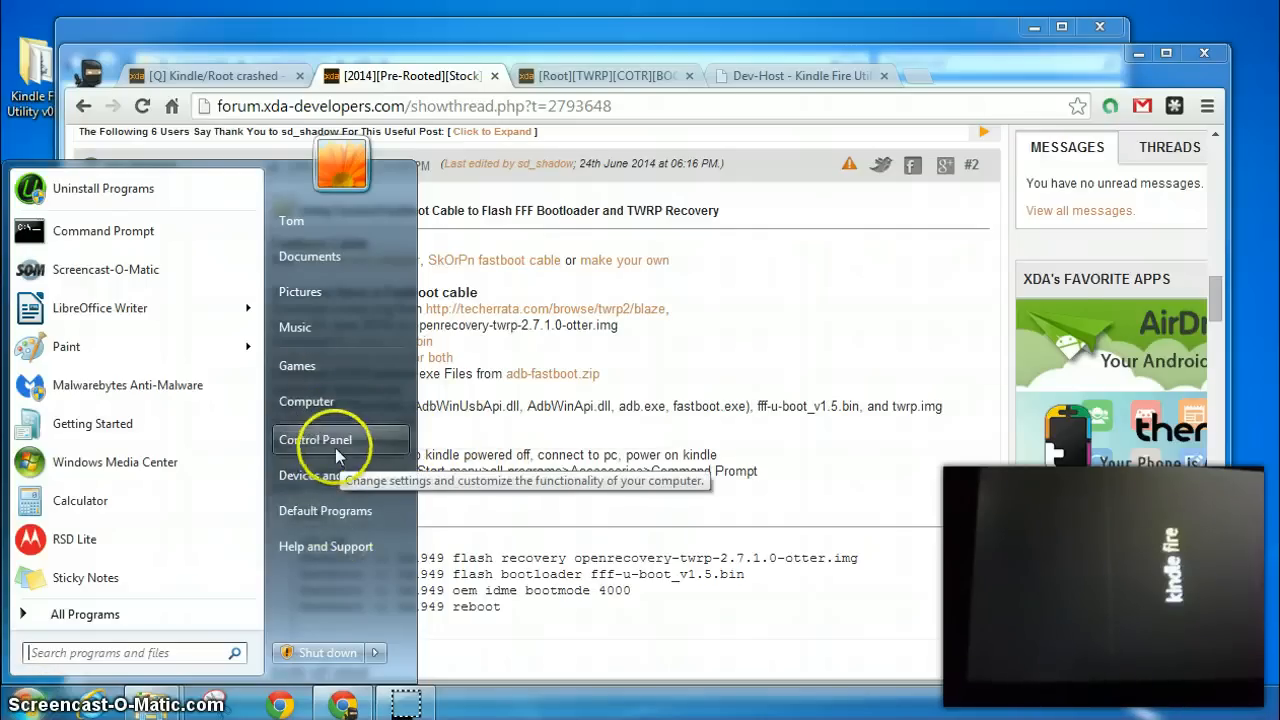
Step: Open Device Manager through Control Panel's Hardware and Sound
left_click(315, 439)
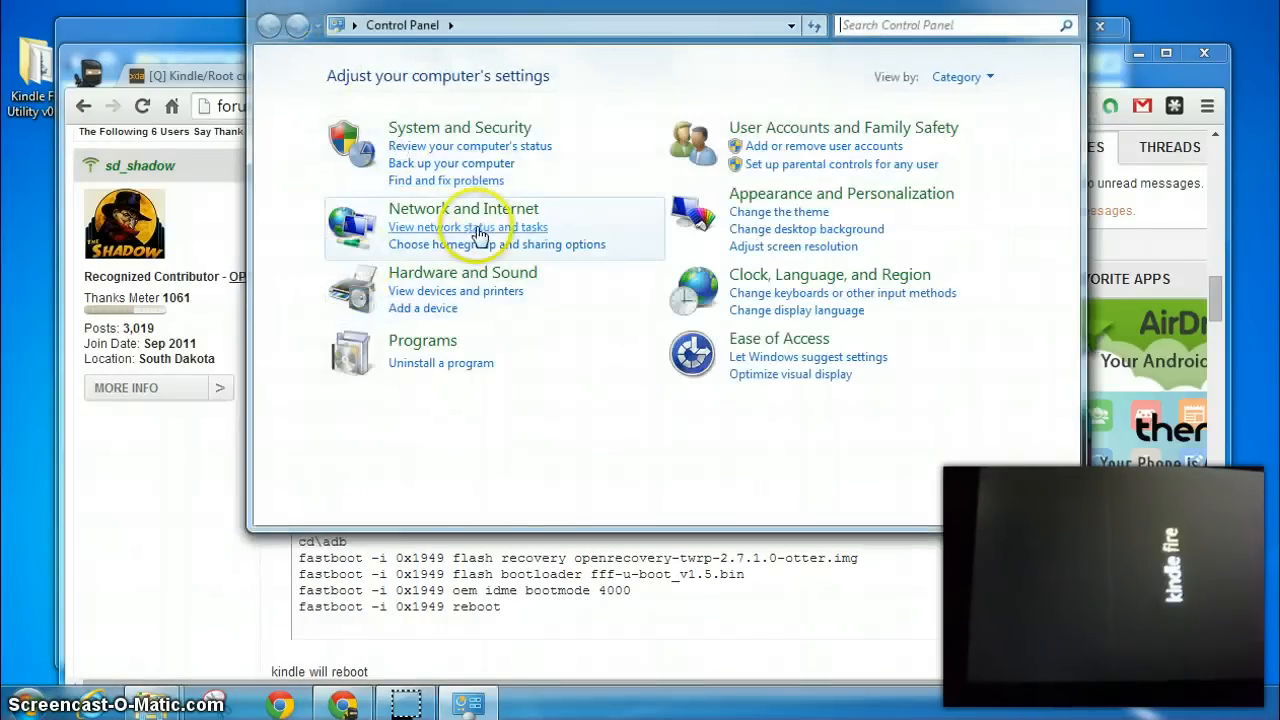
left_click(462, 272)
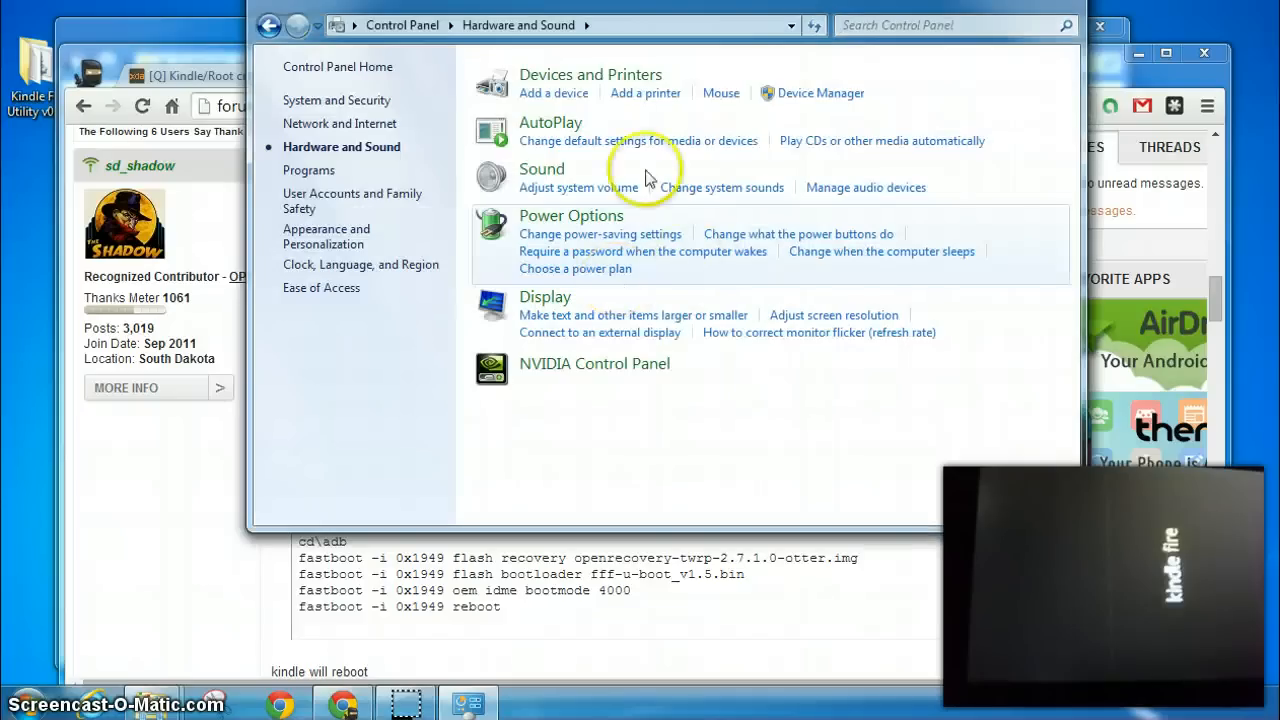
mouse_move(822, 104)
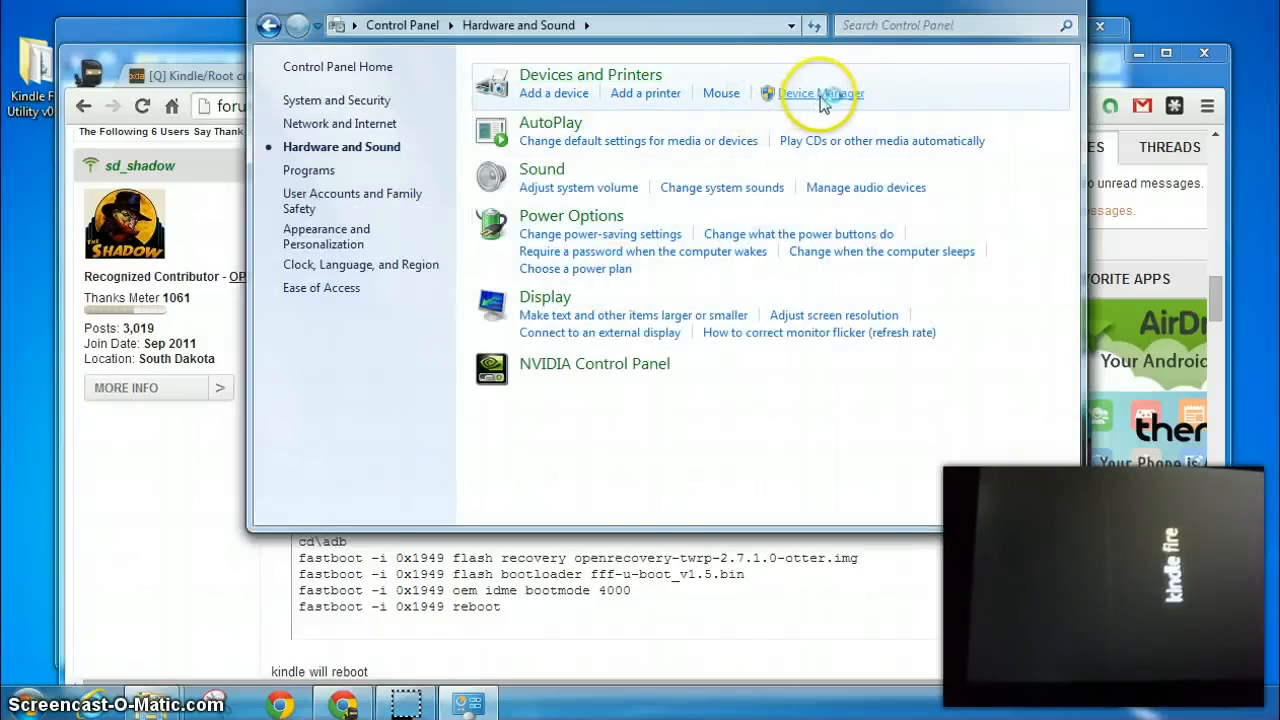
left_click(814, 93)
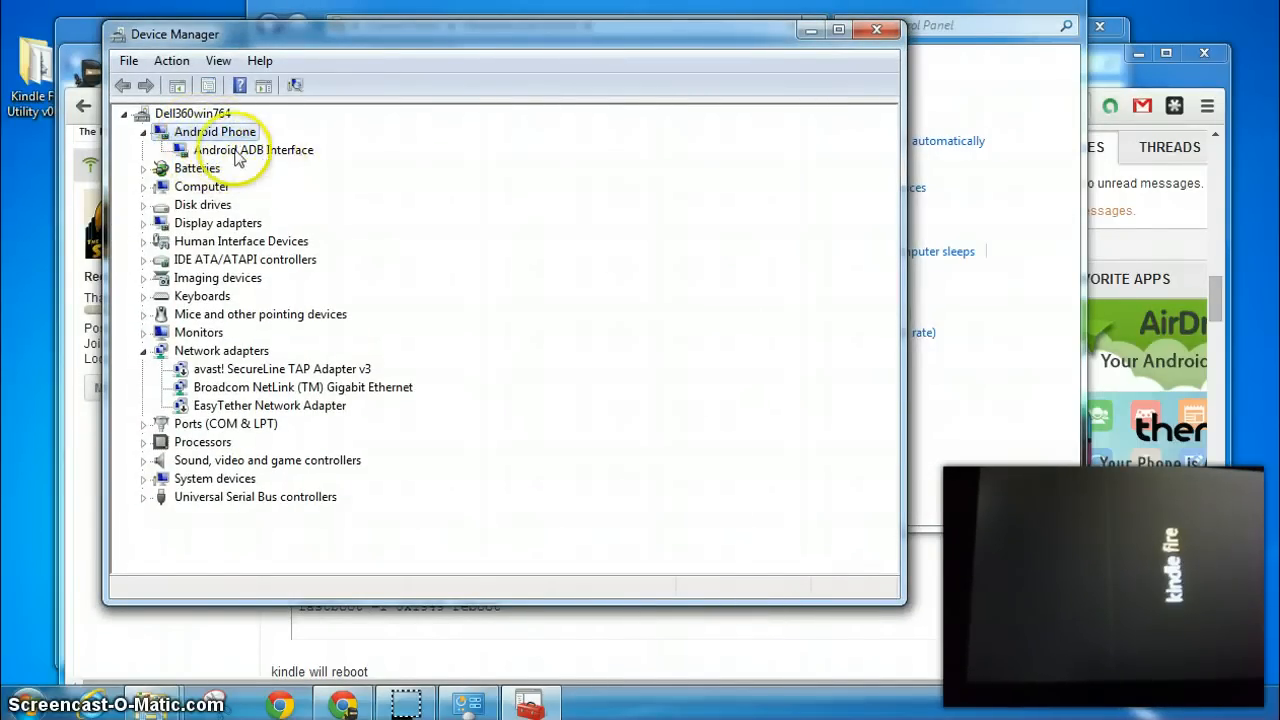
Step: View the Android ADB Interface driver details listing winusb.sys files, then close them
right_click(240, 150)
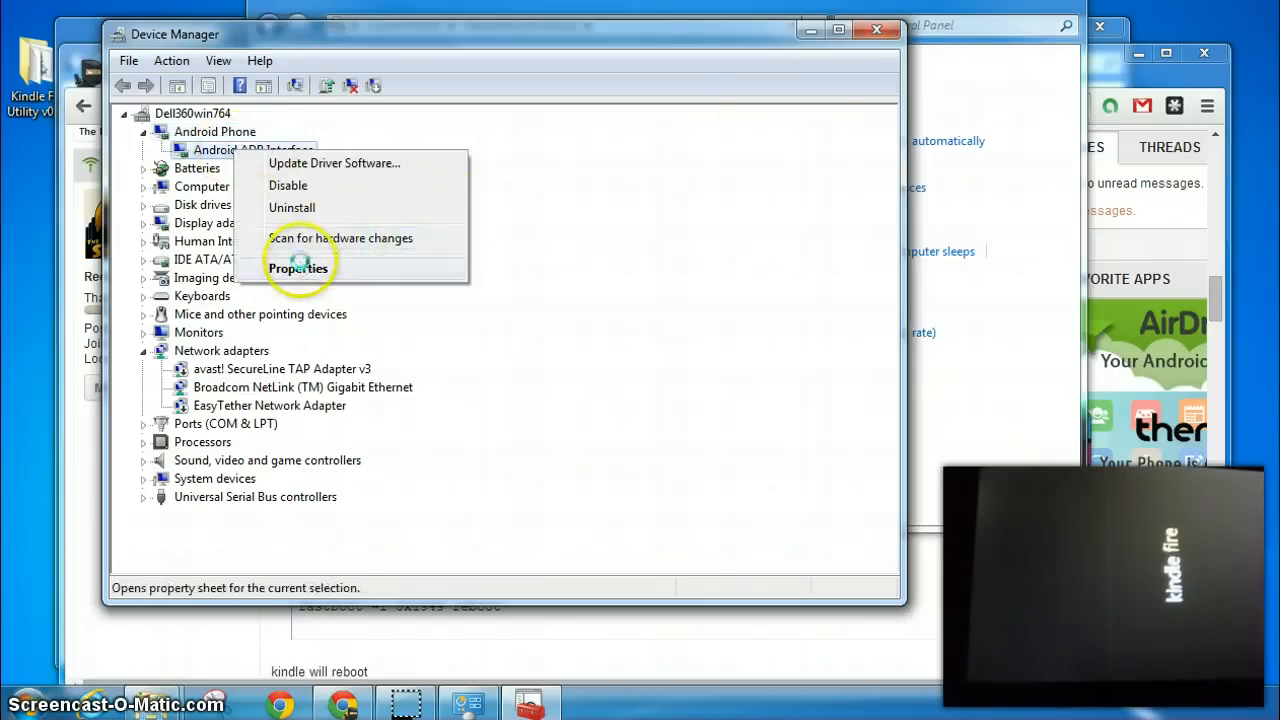
left_click(298, 268)
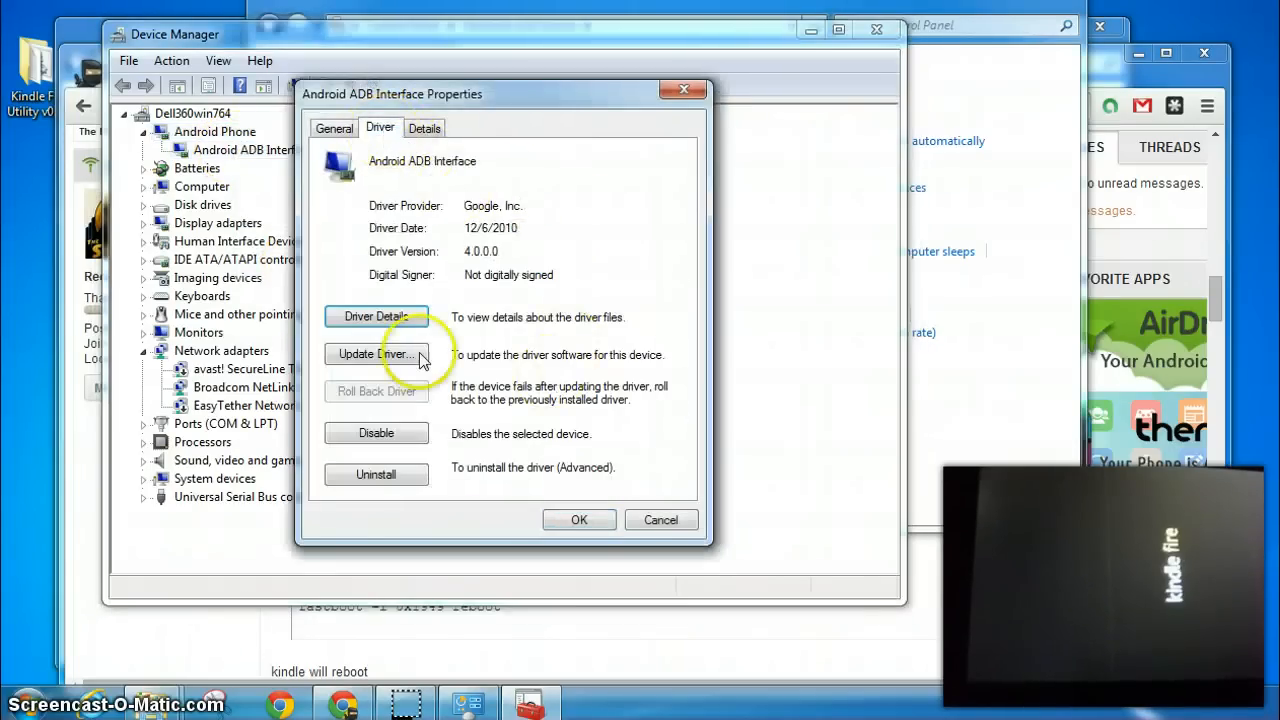
mouse_move(376, 316)
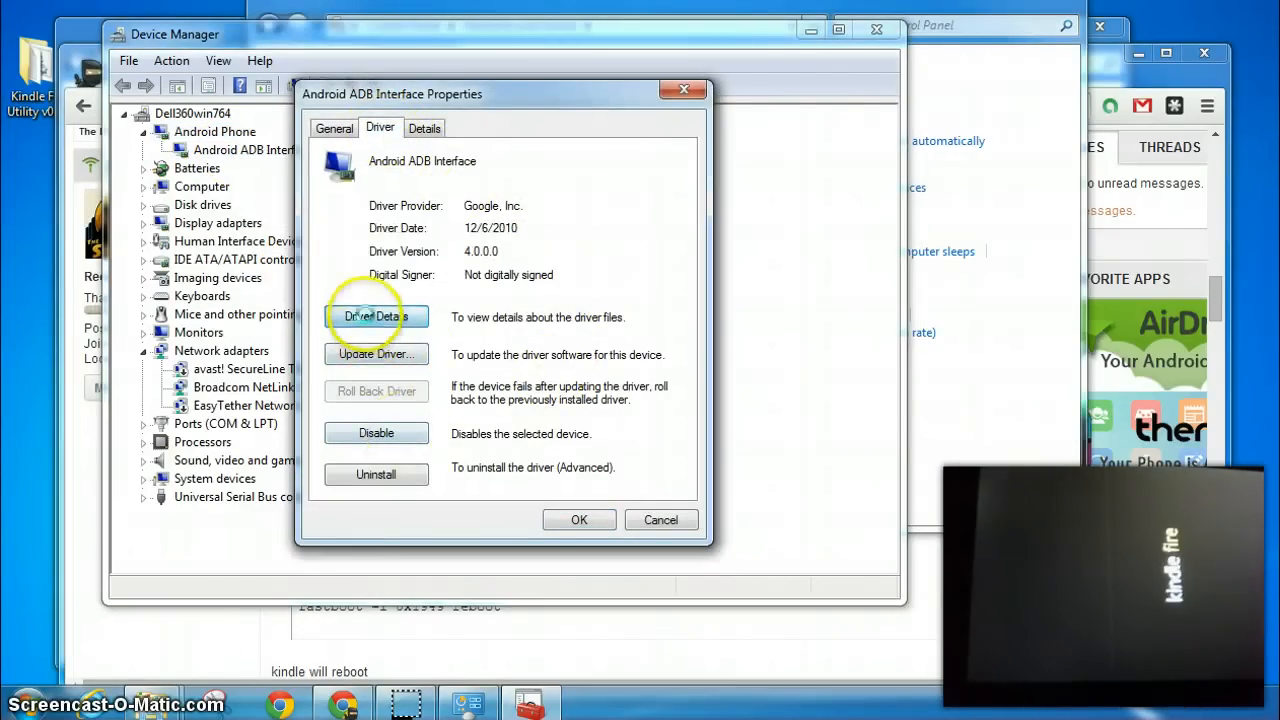
left_click(376, 316)
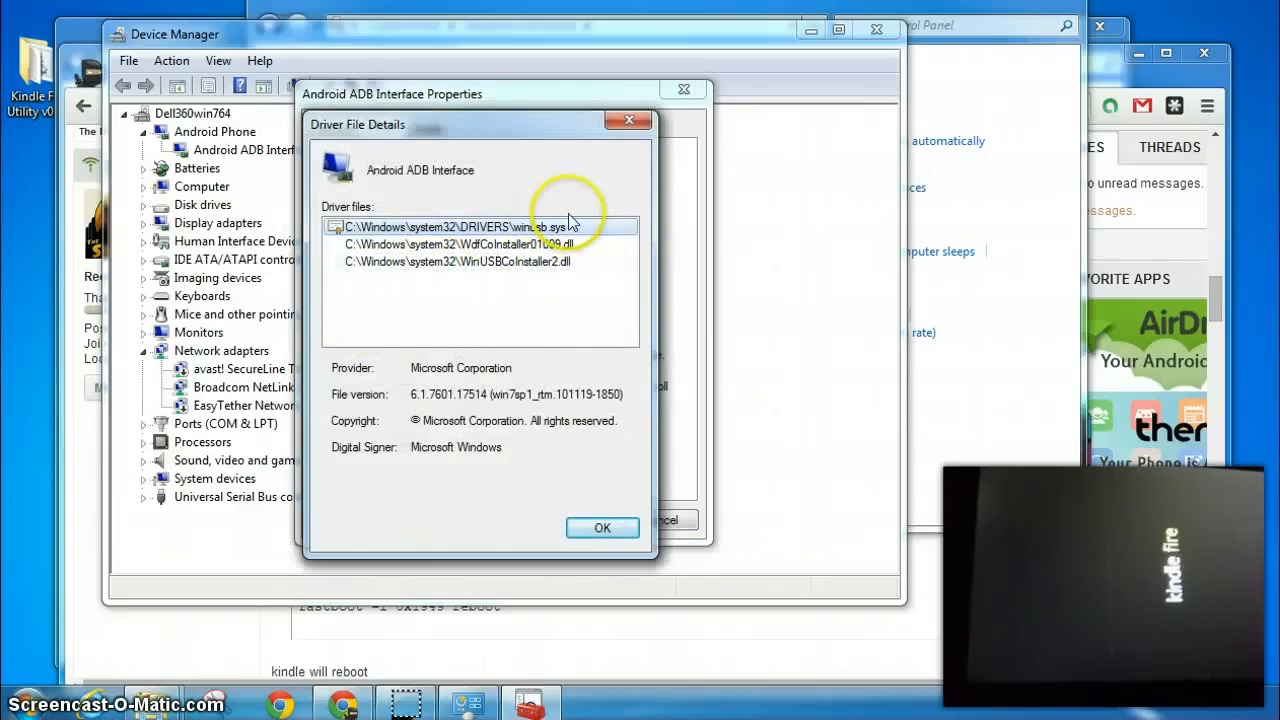
mouse_move(570, 283)
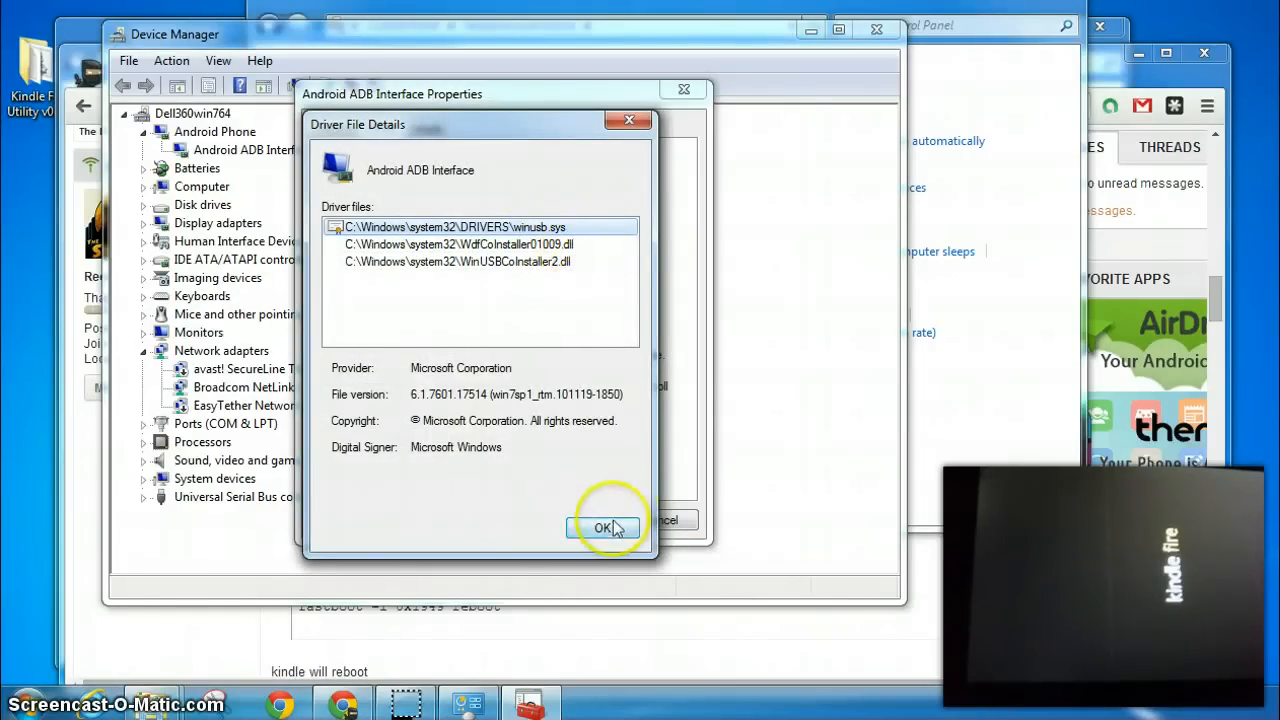
left_click(601, 527)
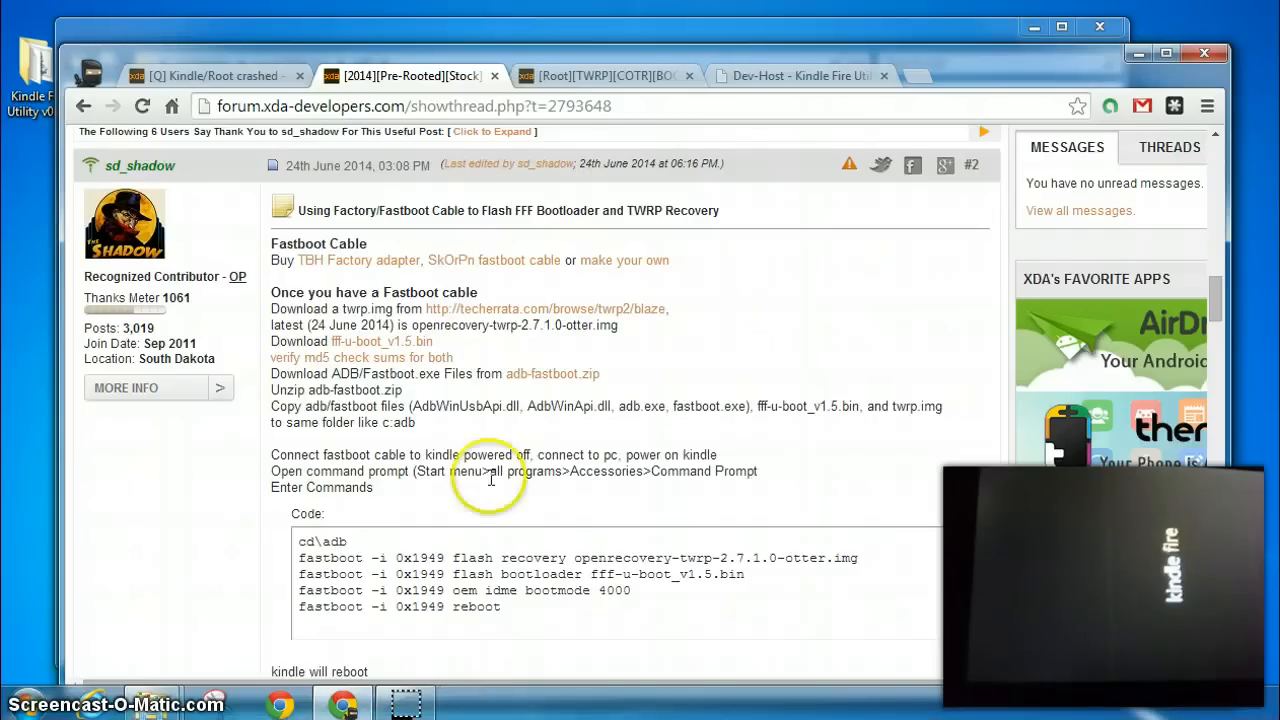
mouse_move(208, 485)
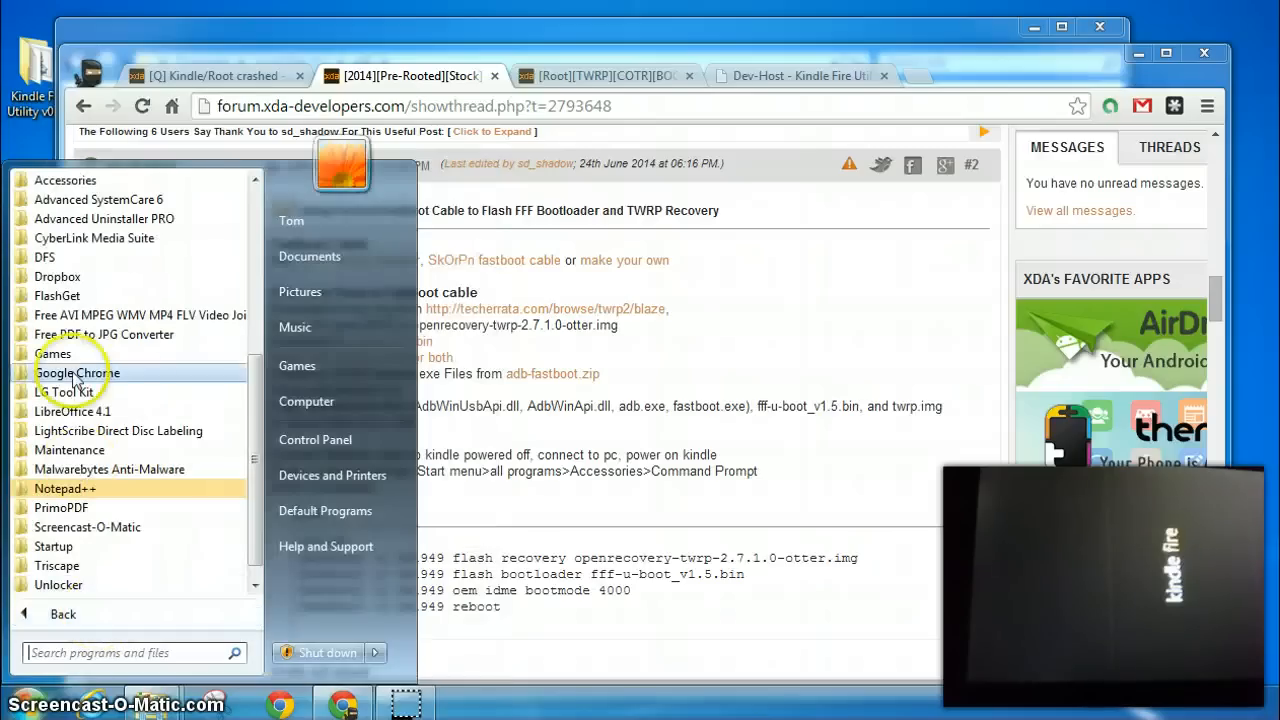
mouse_move(80, 647)
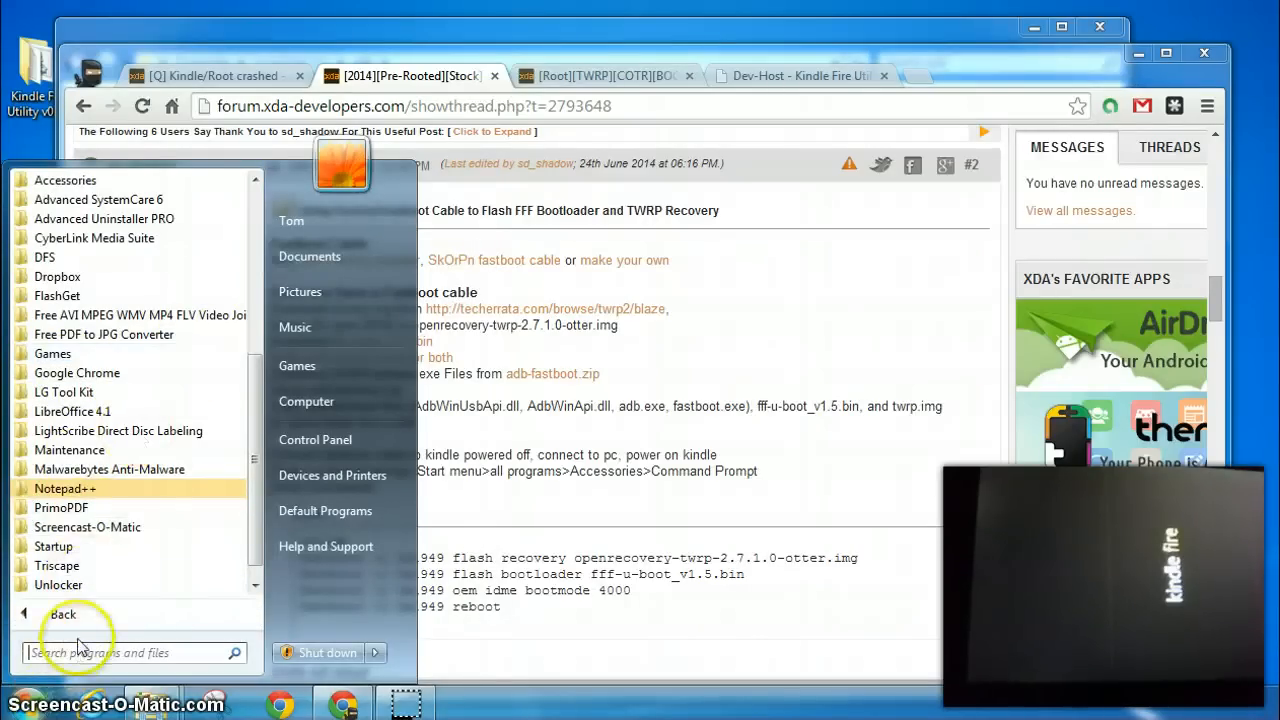
mouse_move(118, 431)
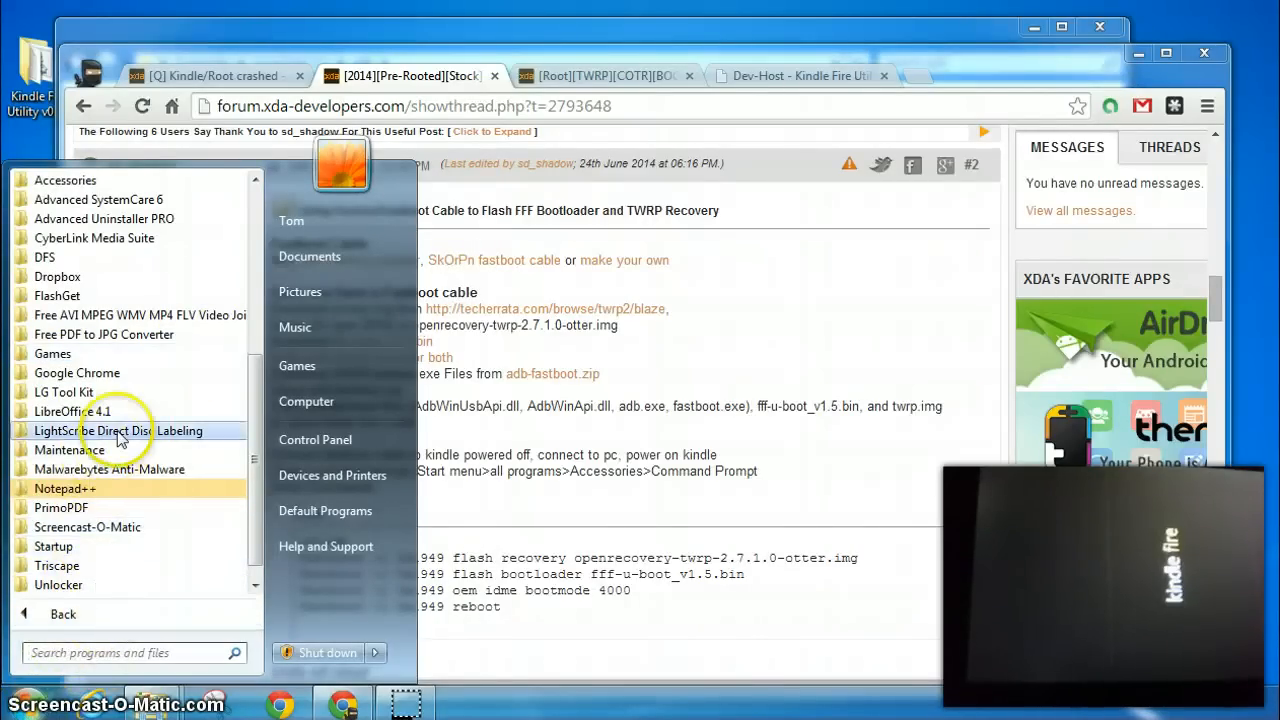
mouse_move(257, 455)
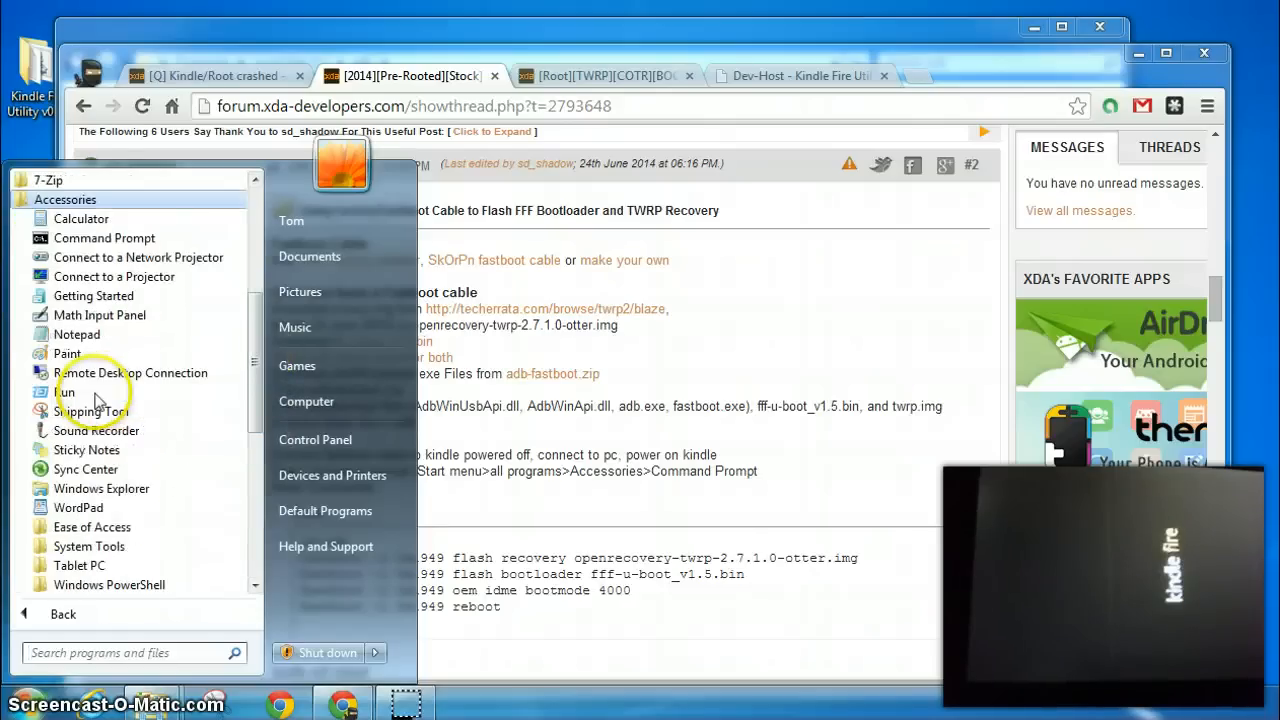
Step: Launch Command Prompt and change into C:\adb with cd\adb, then return to the forum
left_click(104, 238)
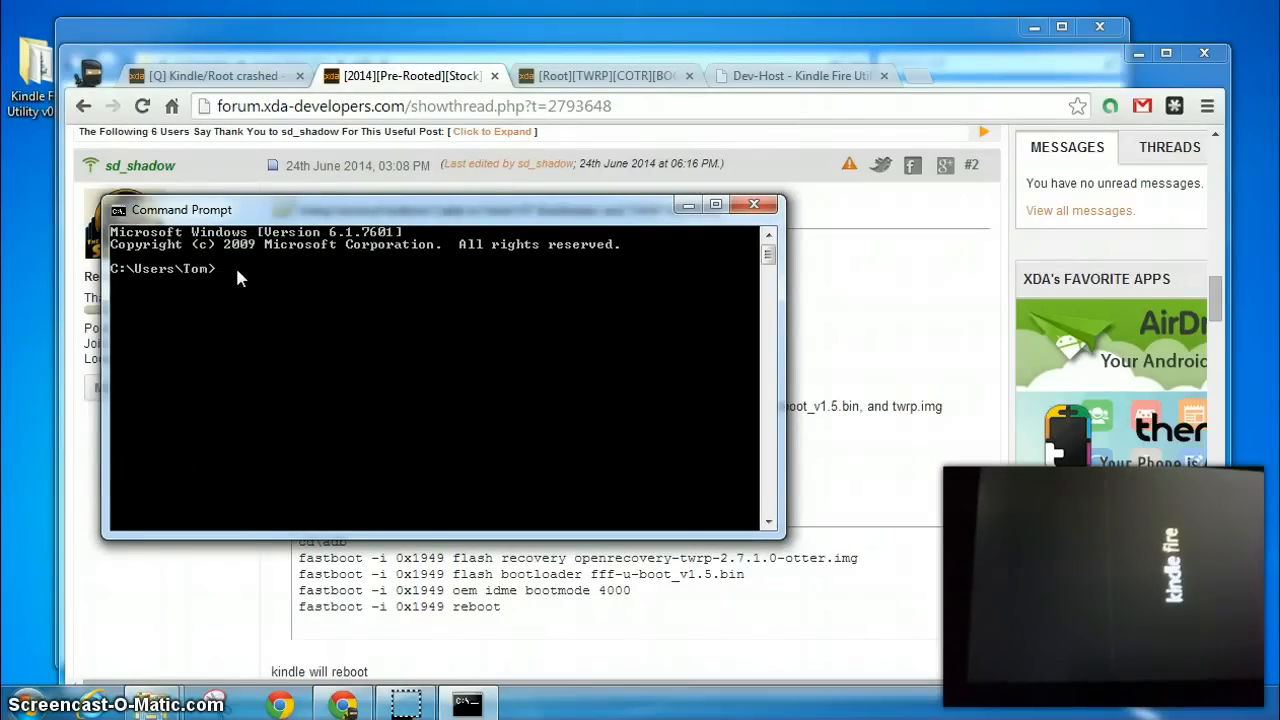
type("cd\\adb")
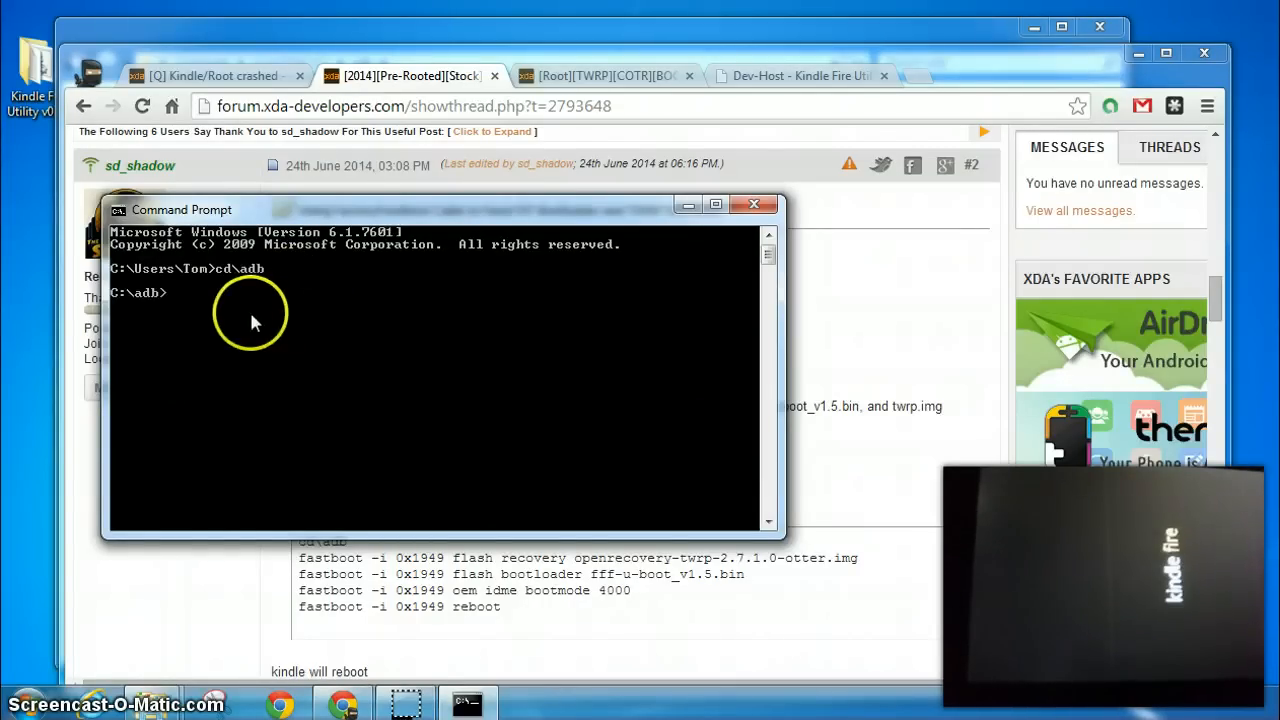
left_click(752, 204)
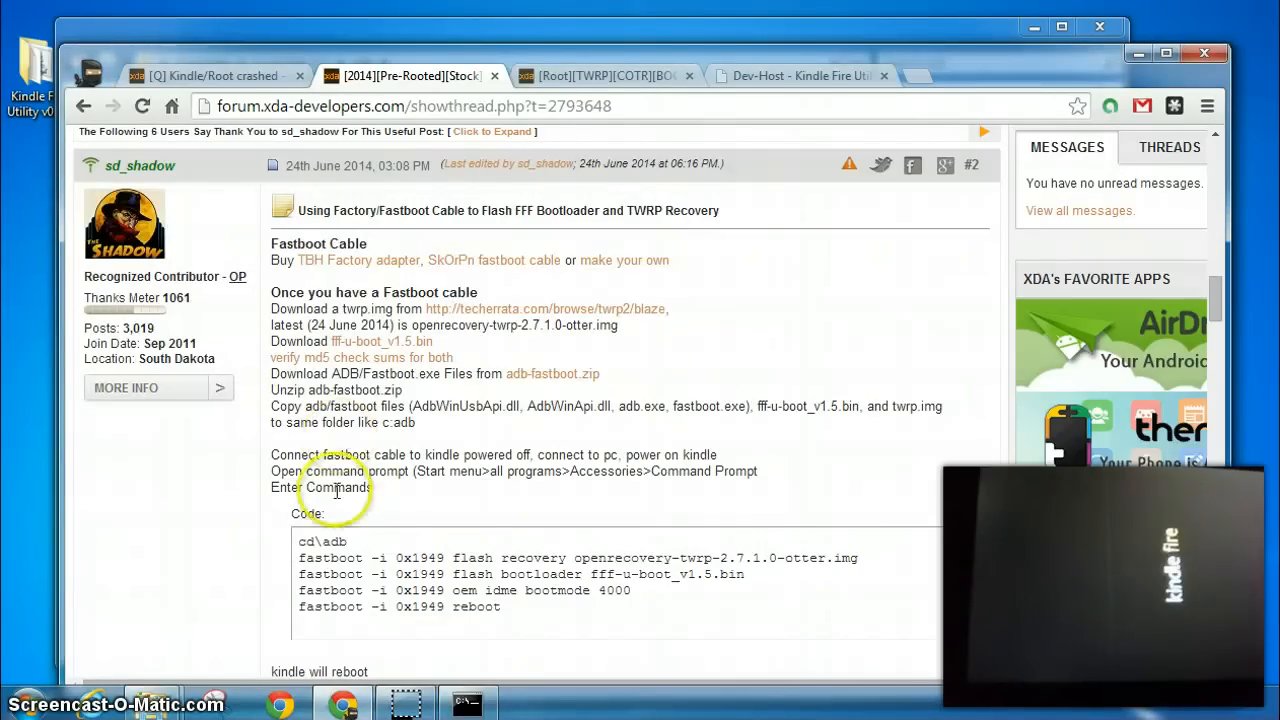
mouse_move(335, 558)
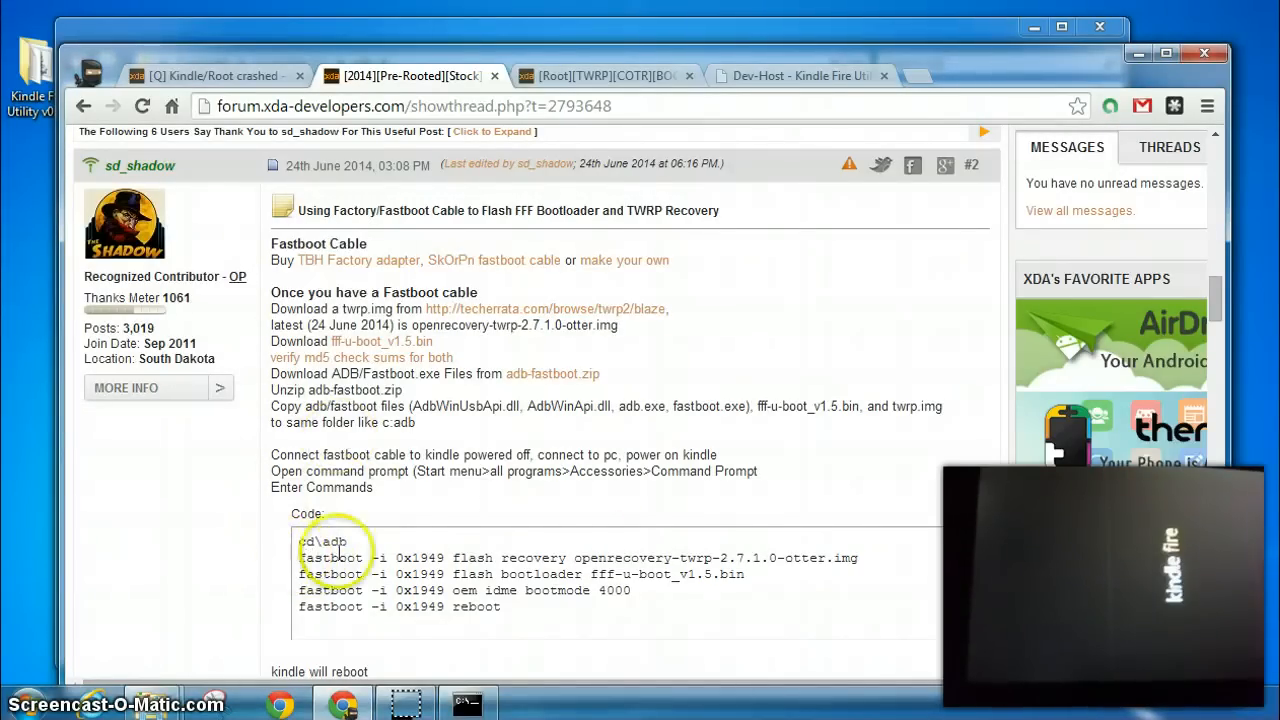
Step: Select the four fastboot command lines in the post's Code box
left_click_drag(298, 557, 515, 590)
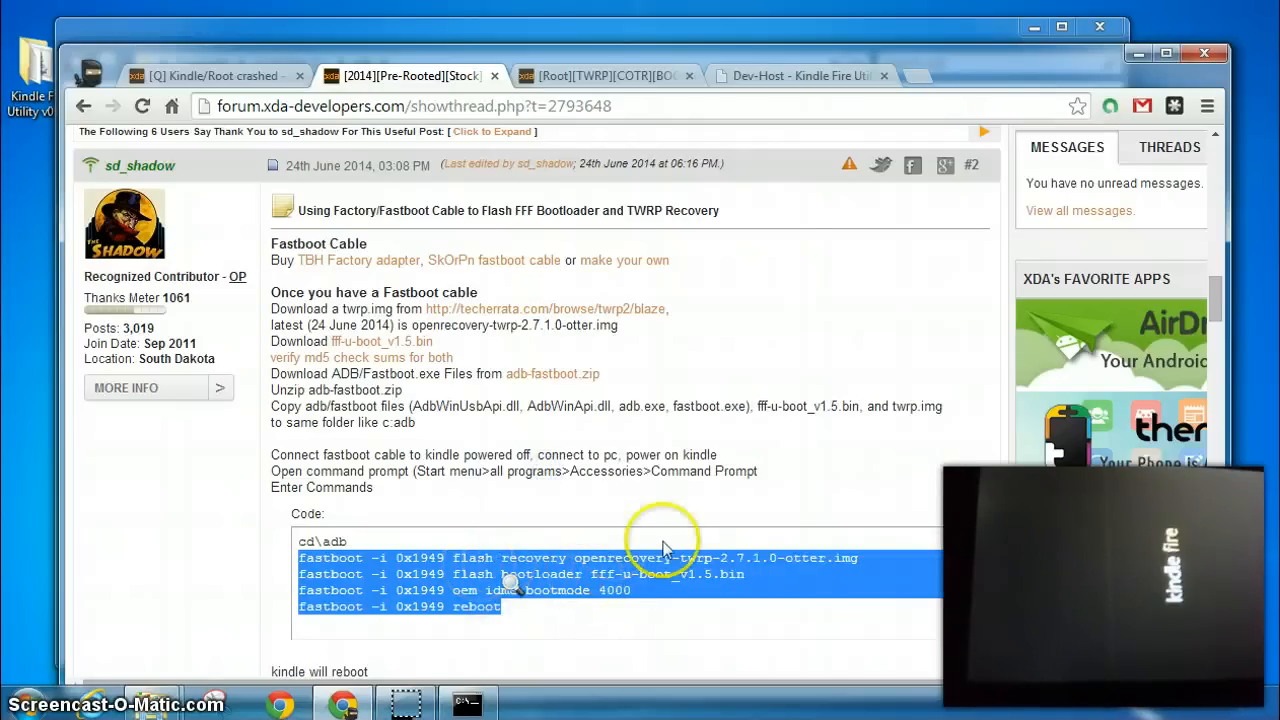
mouse_move(635, 570)
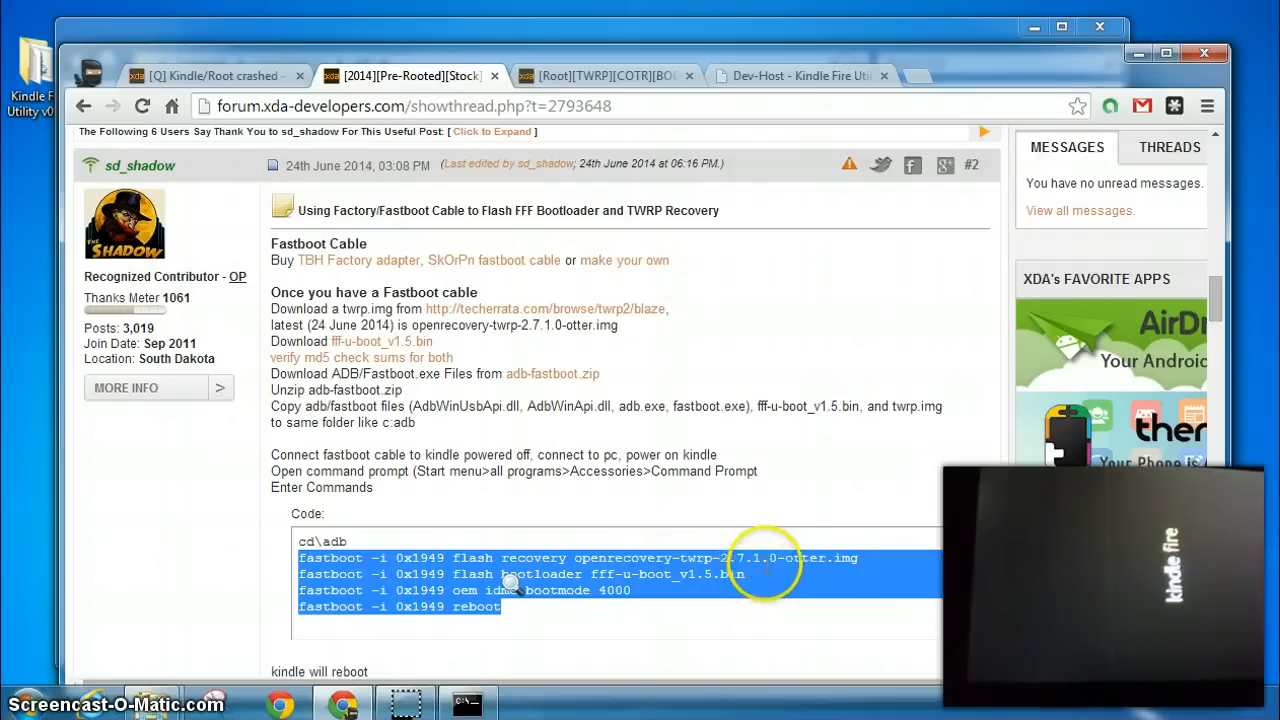
mouse_move(810, 566)
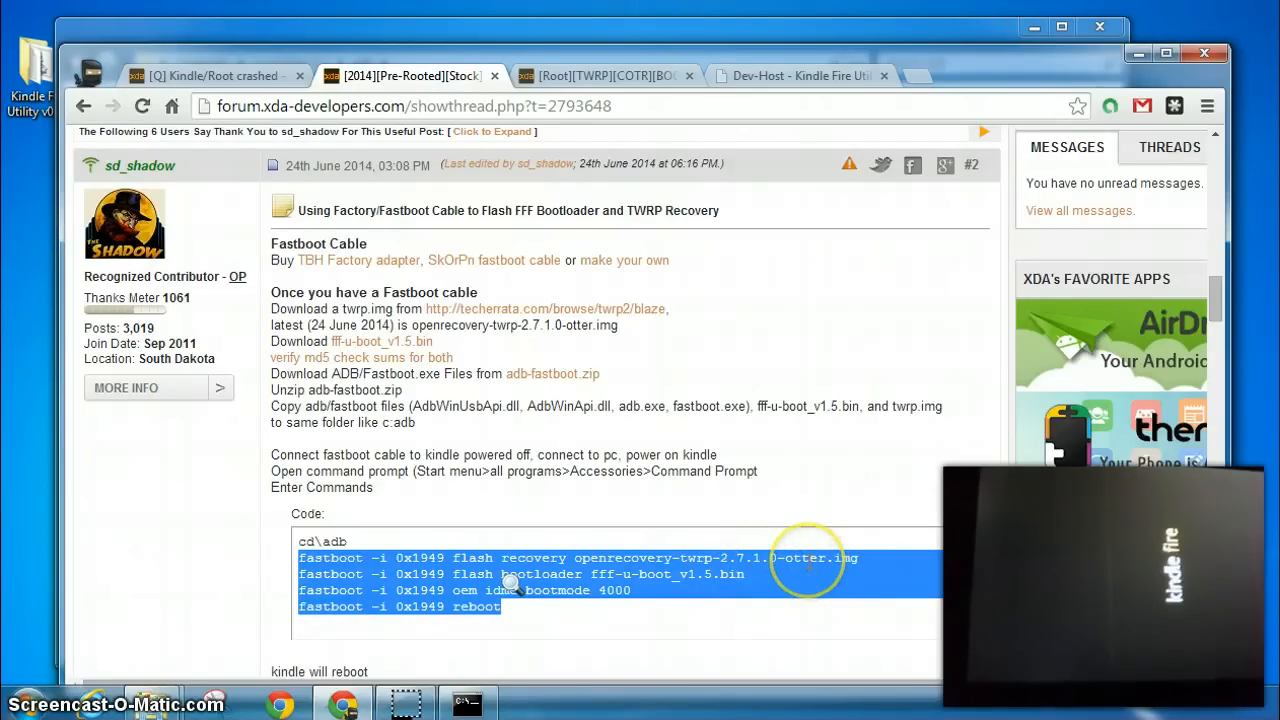
mouse_move(807, 561)
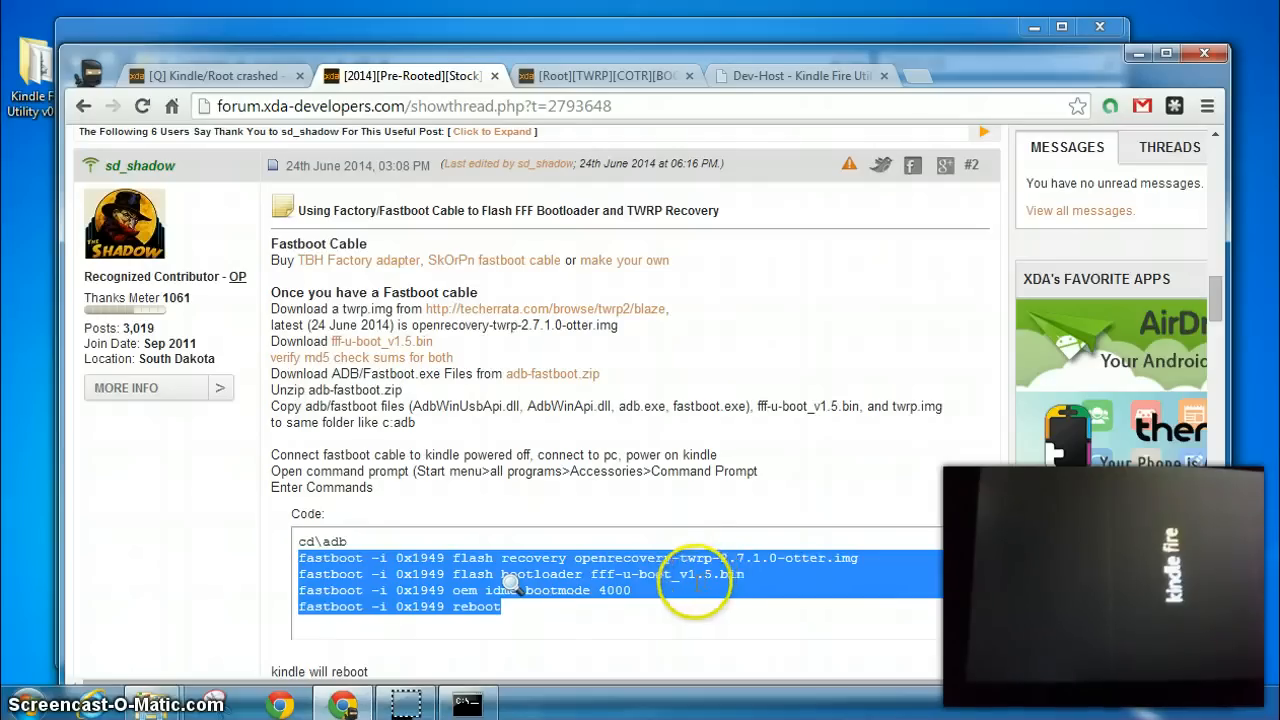
mouse_move(742, 613)
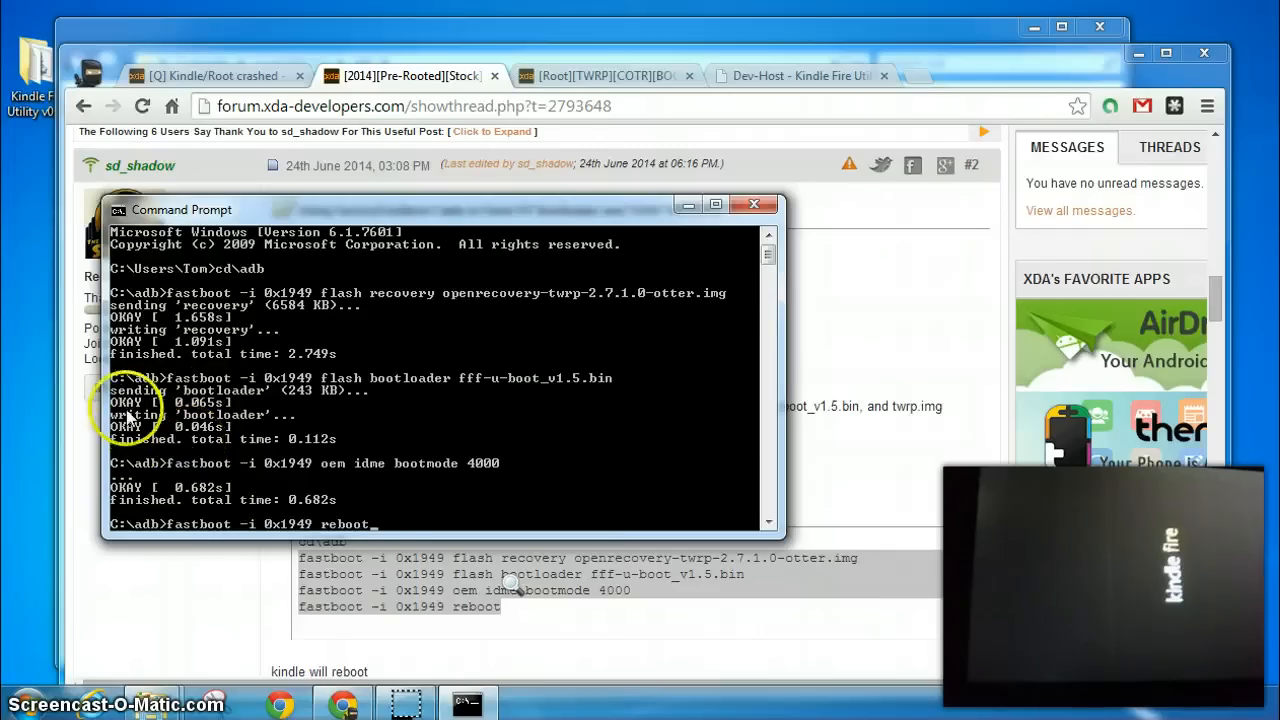
mouse_move(268, 446)
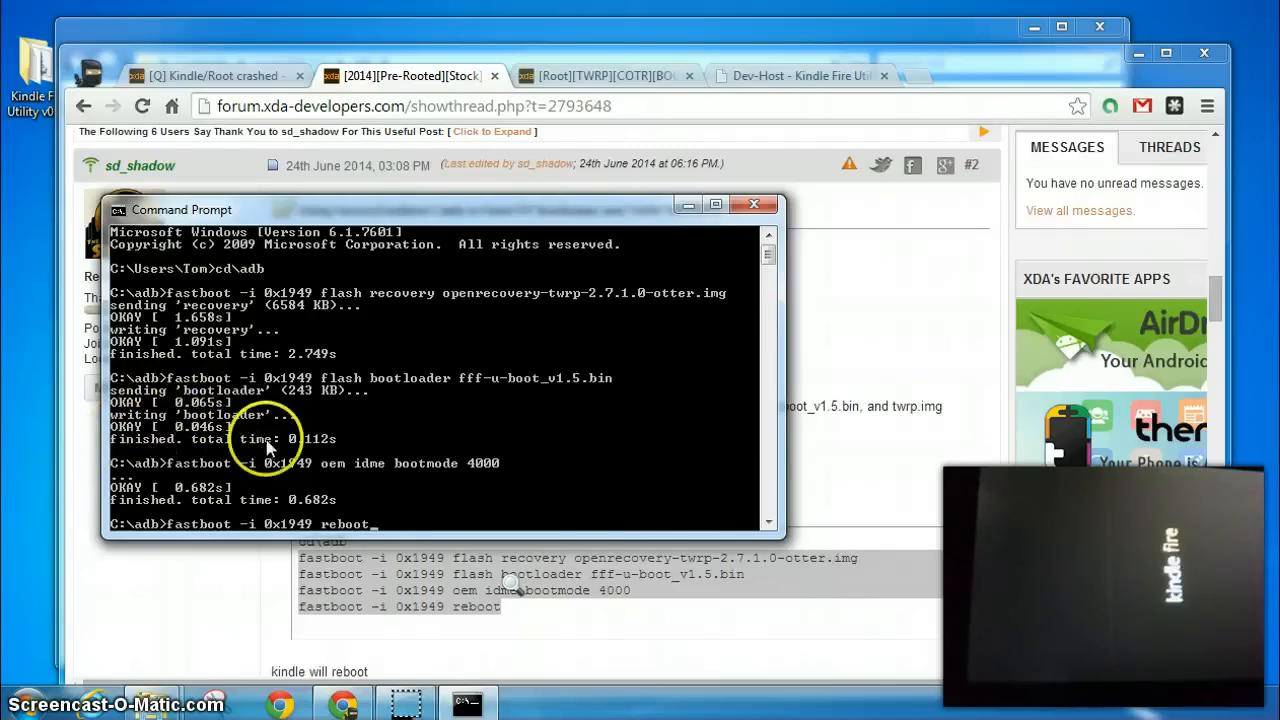
mouse_move(735, 327)
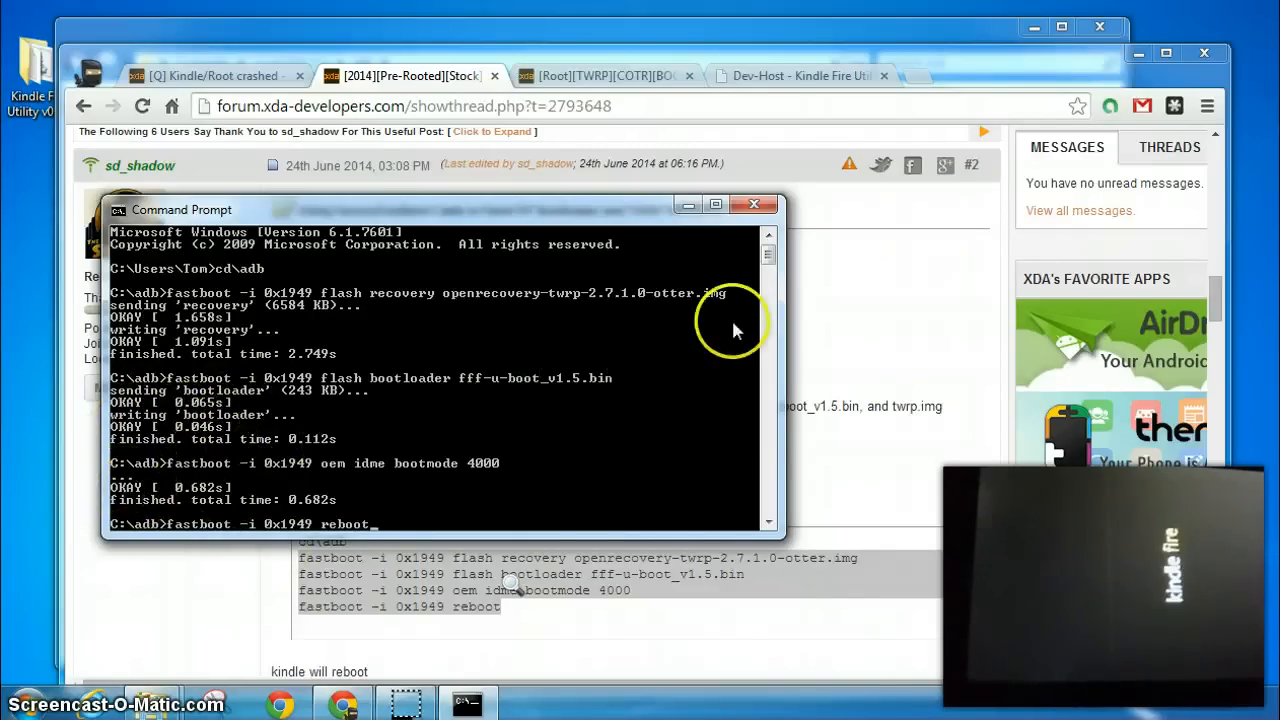
Step: Run the pasted fastboot commands flashing TWRP and FFF and setting bootmode 4000
scroll("down", 3)
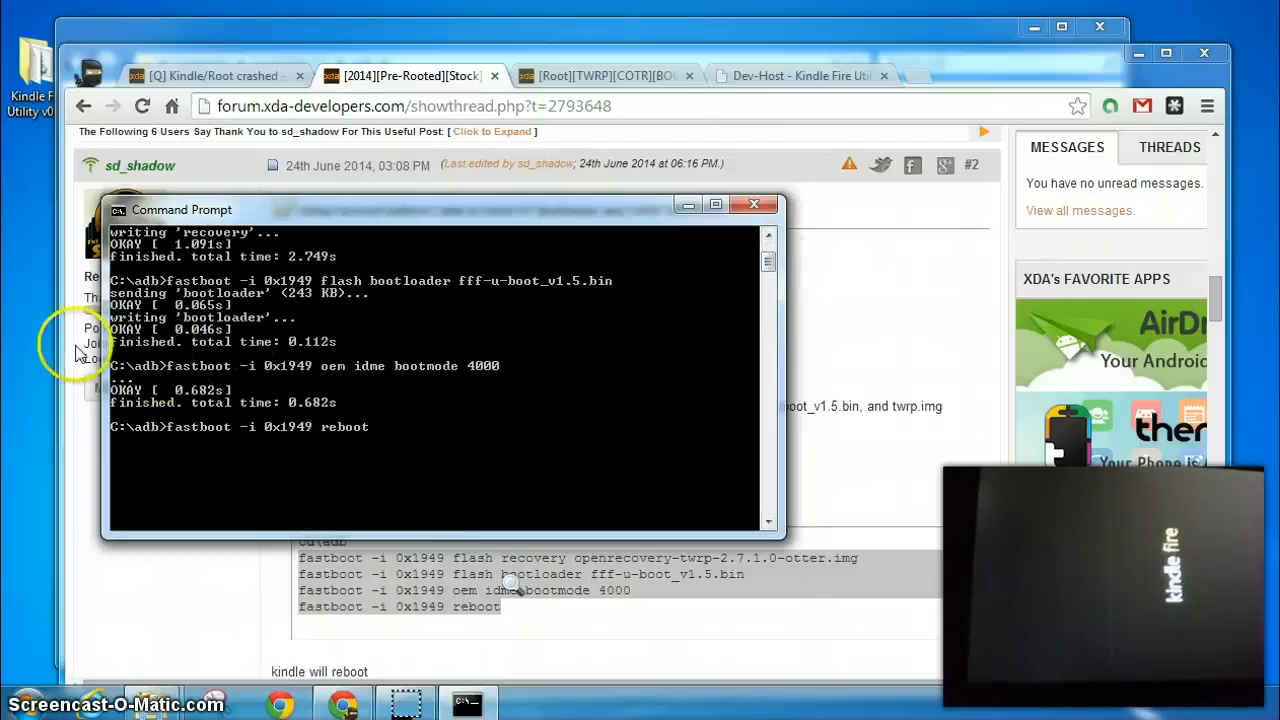
mouse_move(350, 378)
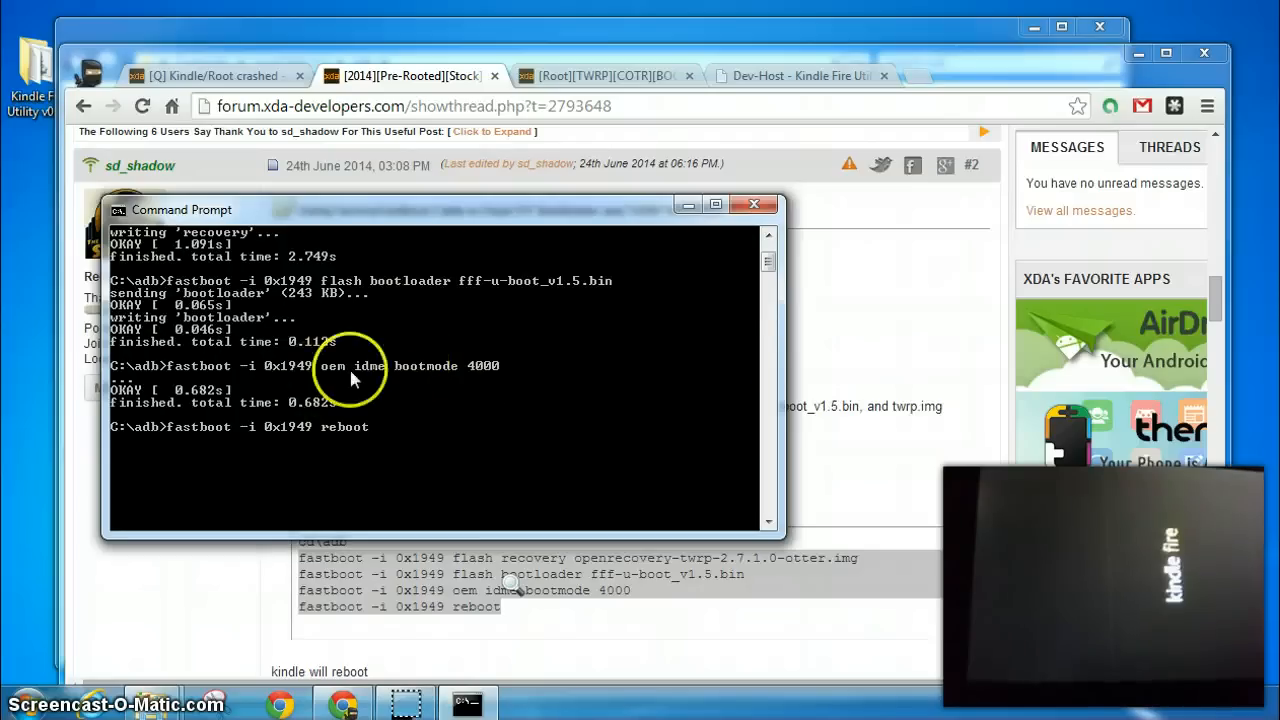
mouse_move(483, 370)
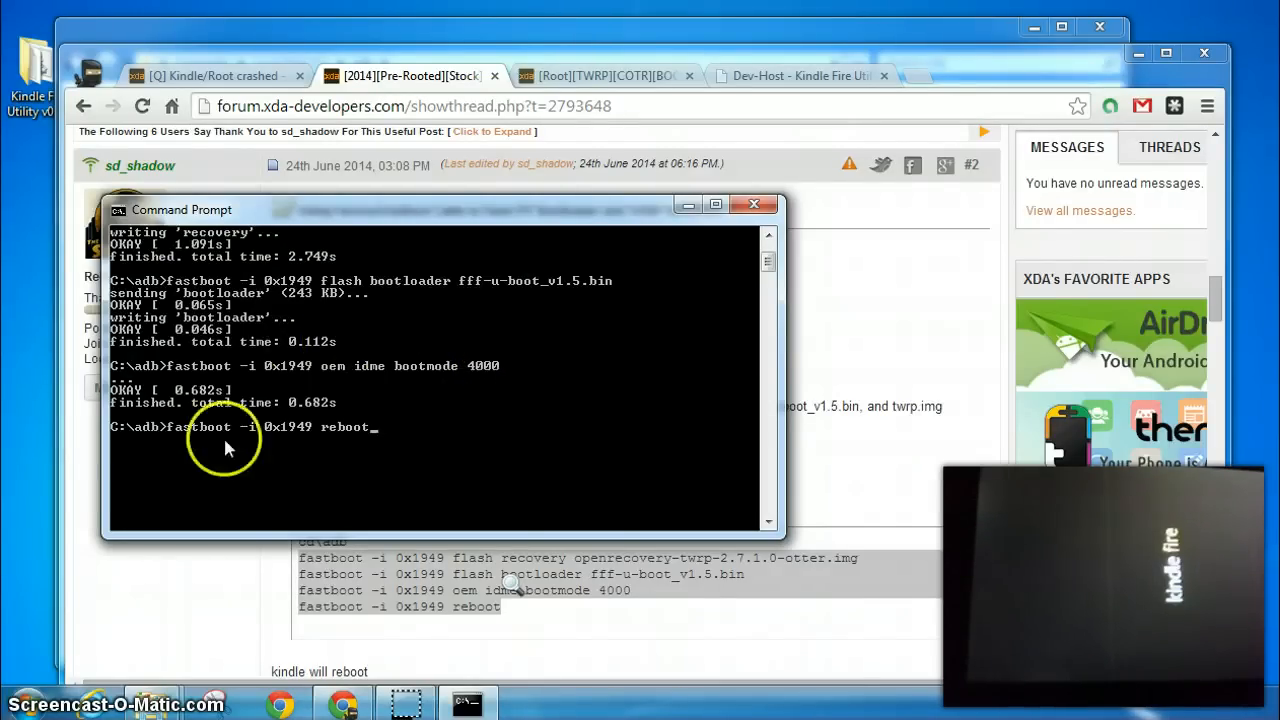
mouse_move(113, 434)
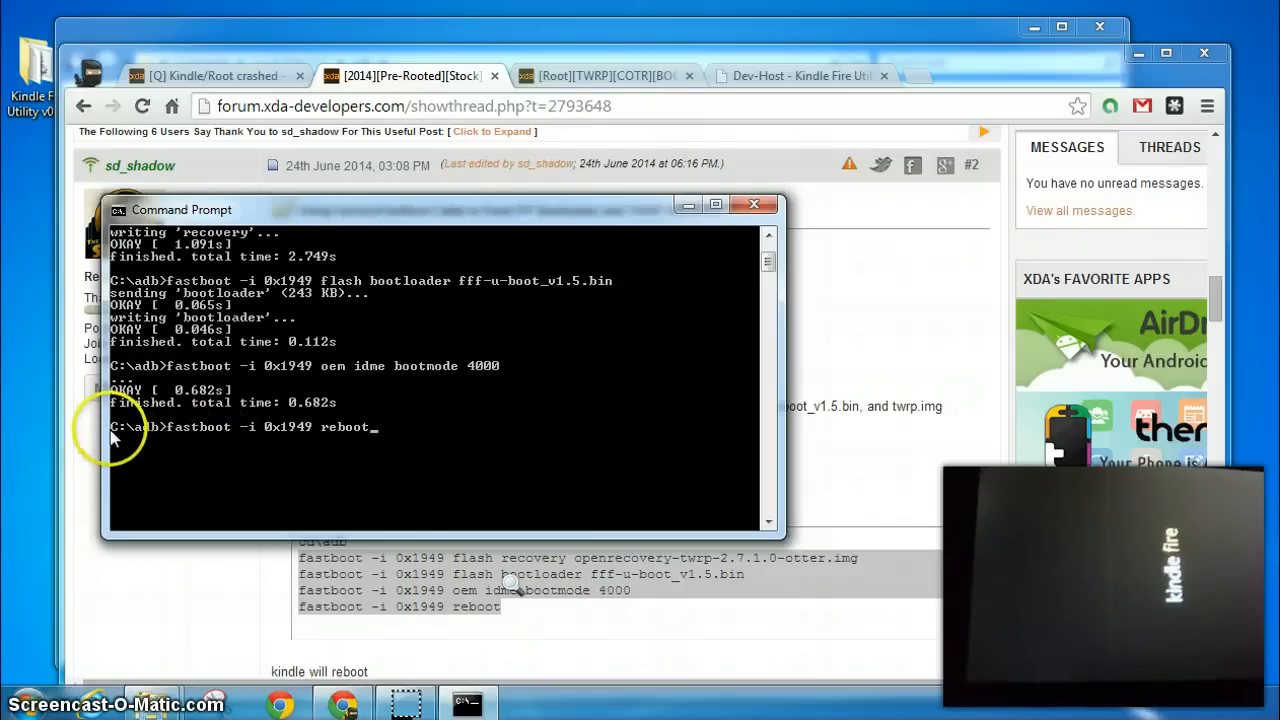
mouse_move(478, 455)
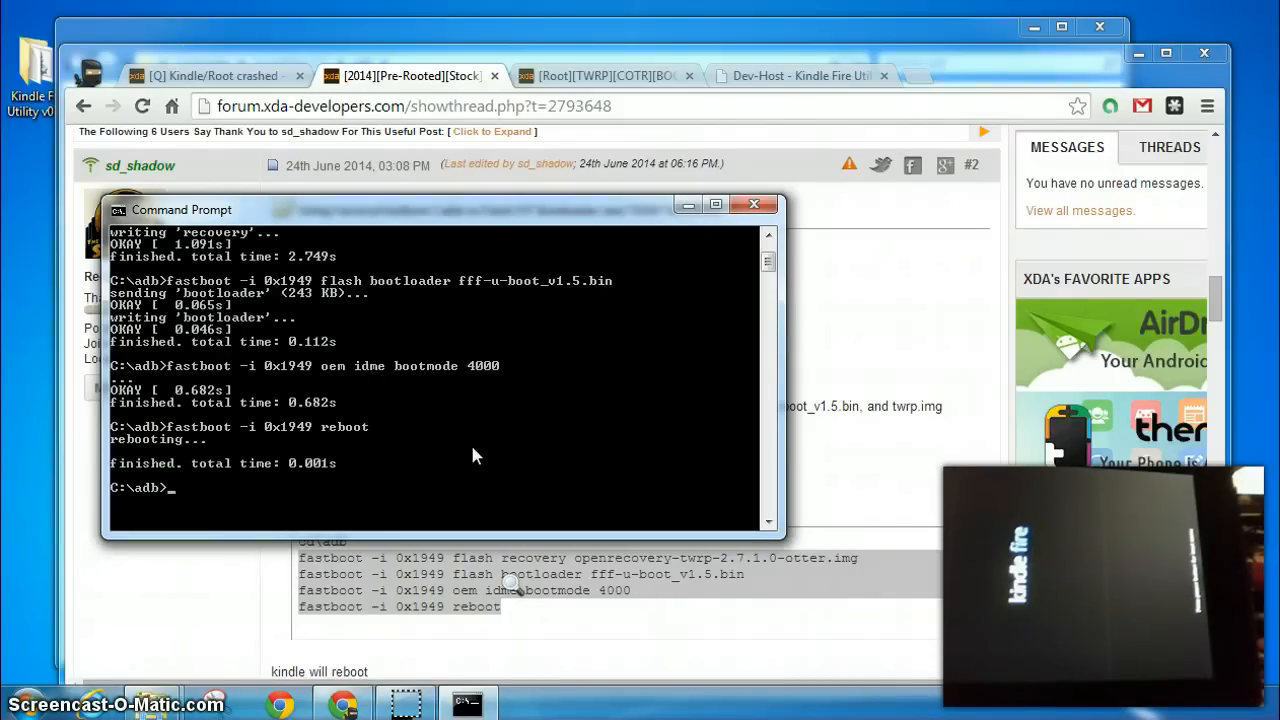
mouse_move(355, 392)
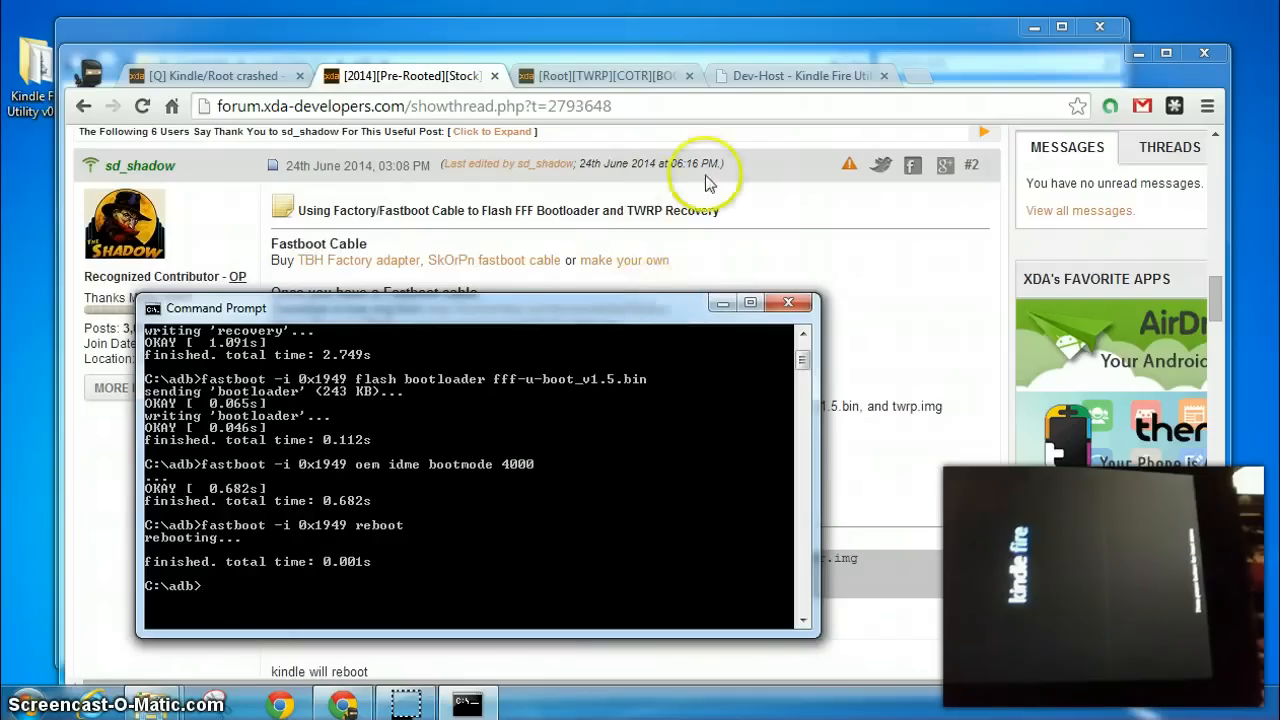
mouse_move(828, 215)
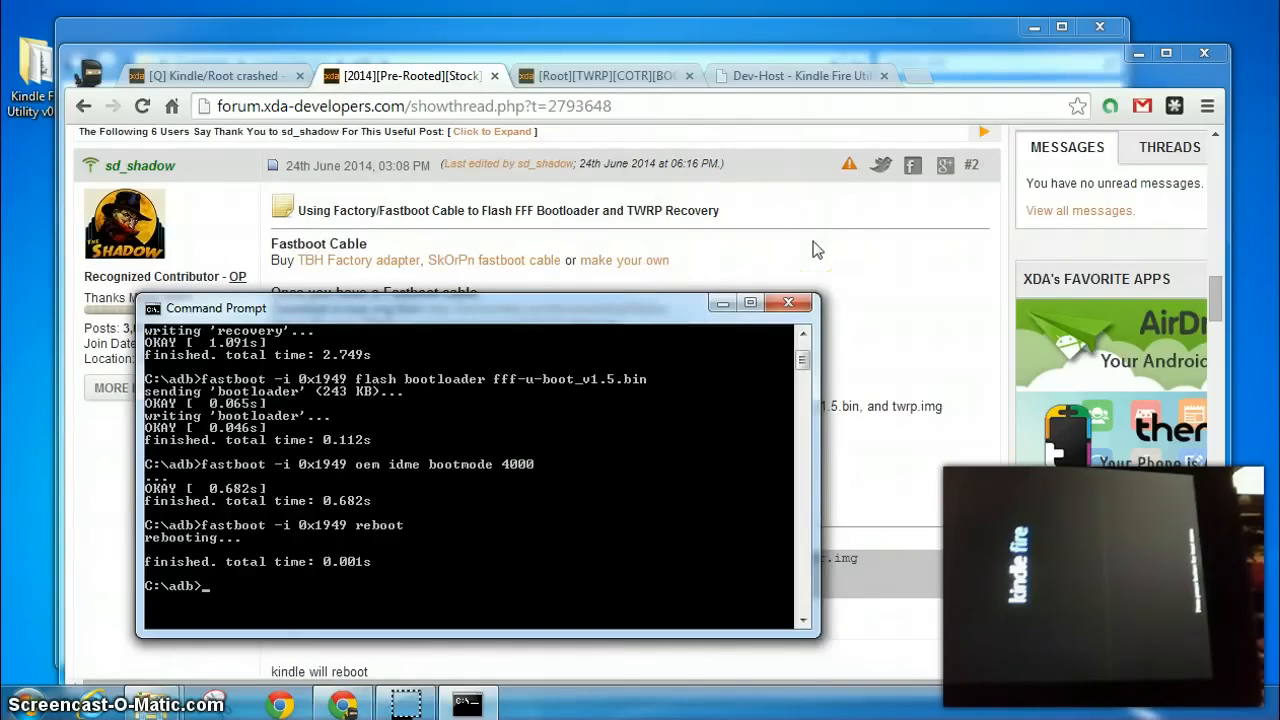
mouse_move(647, 291)
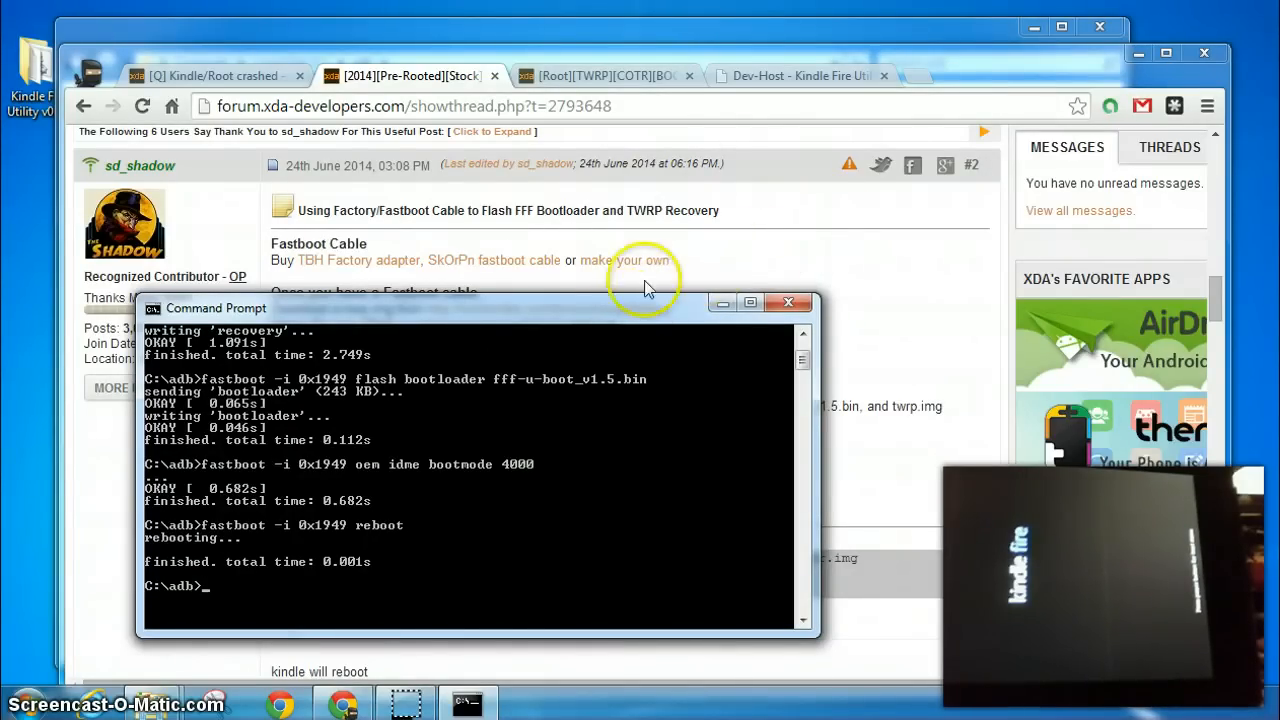
mouse_move(770, 240)
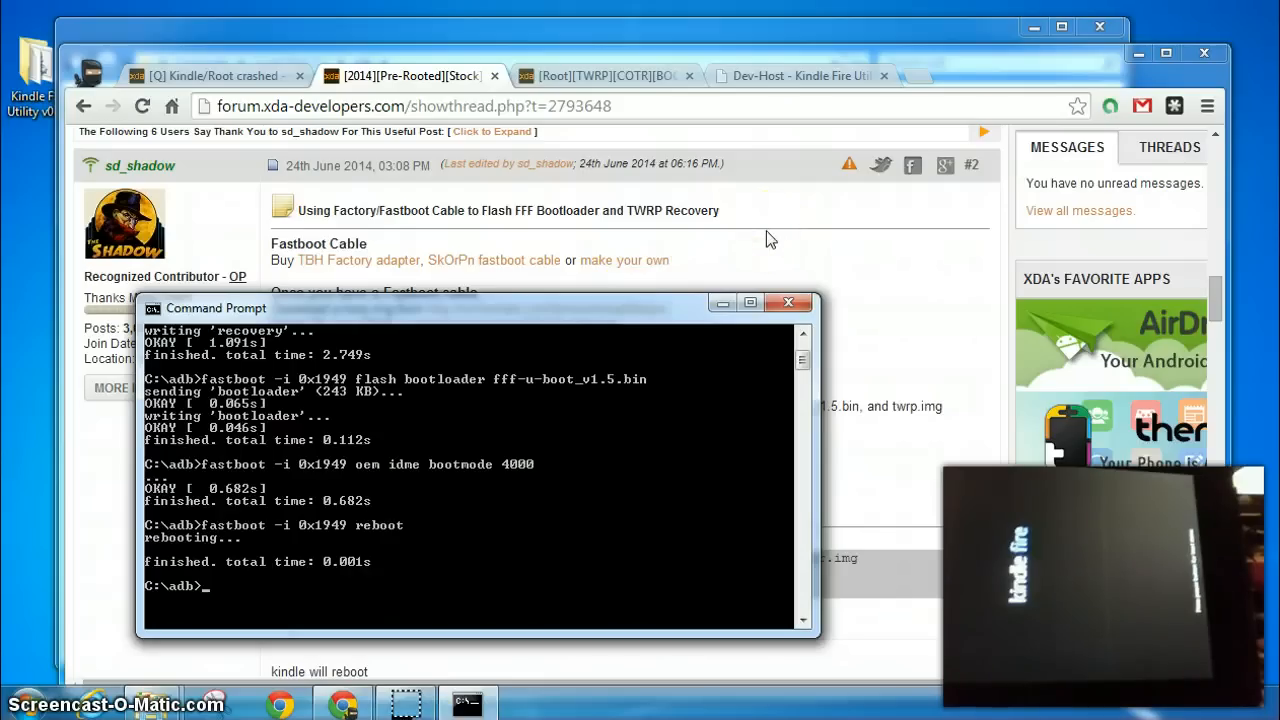